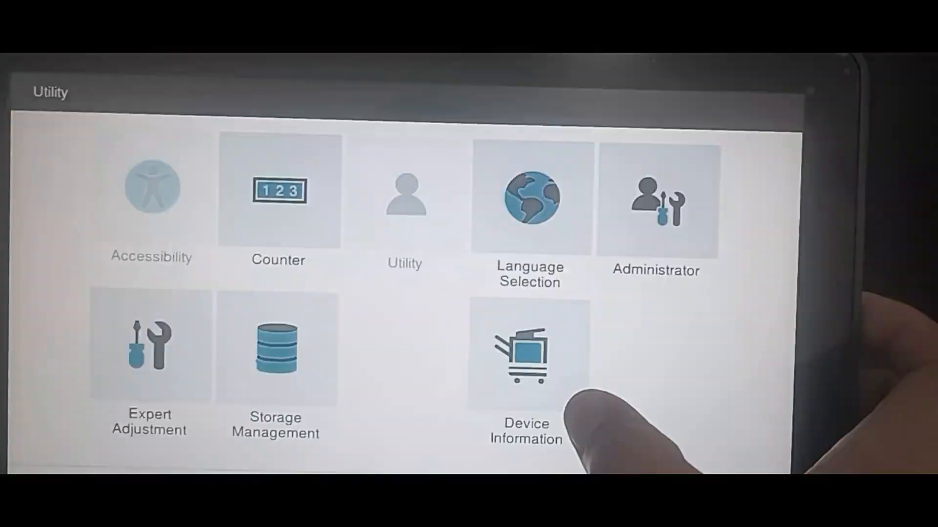
Reach the TCP/IP Setting1 page via Administrator > Network > TCP/IP Setting
left_click(654, 200)
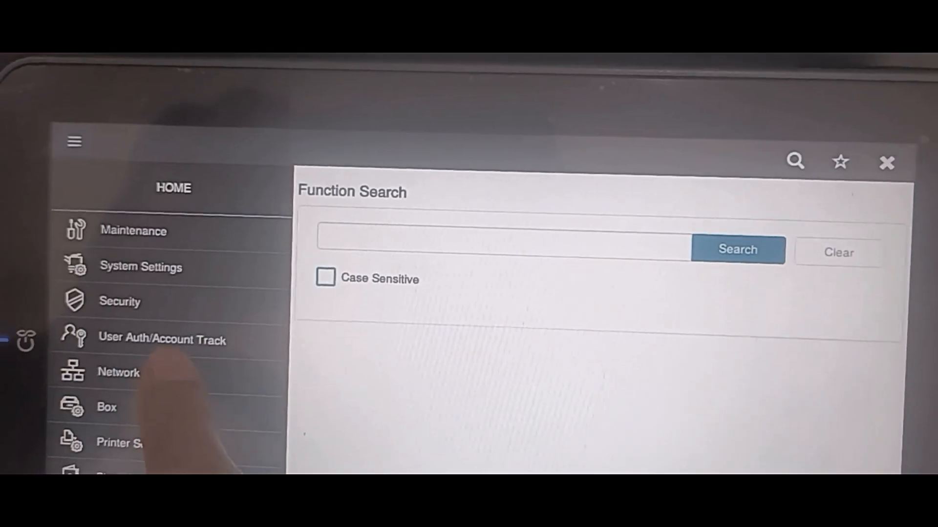
left_click(118, 372)
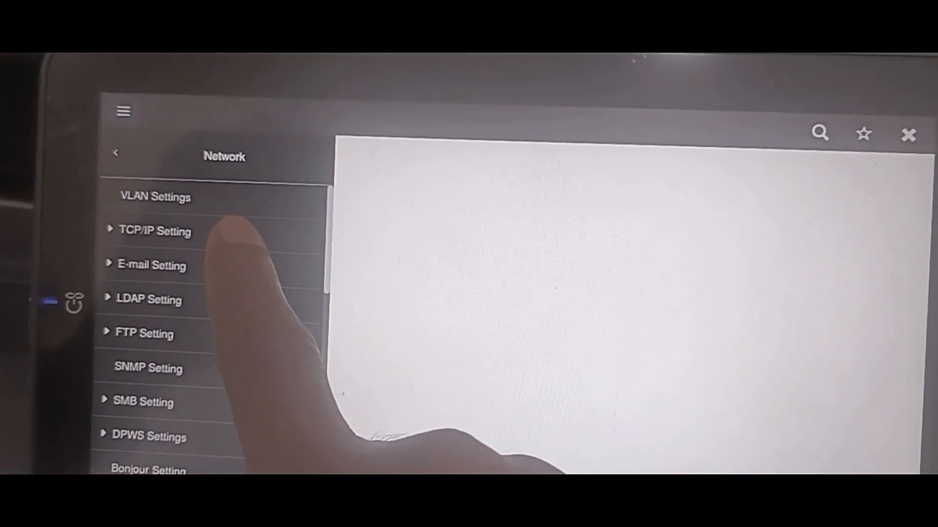
left_click(154, 231)
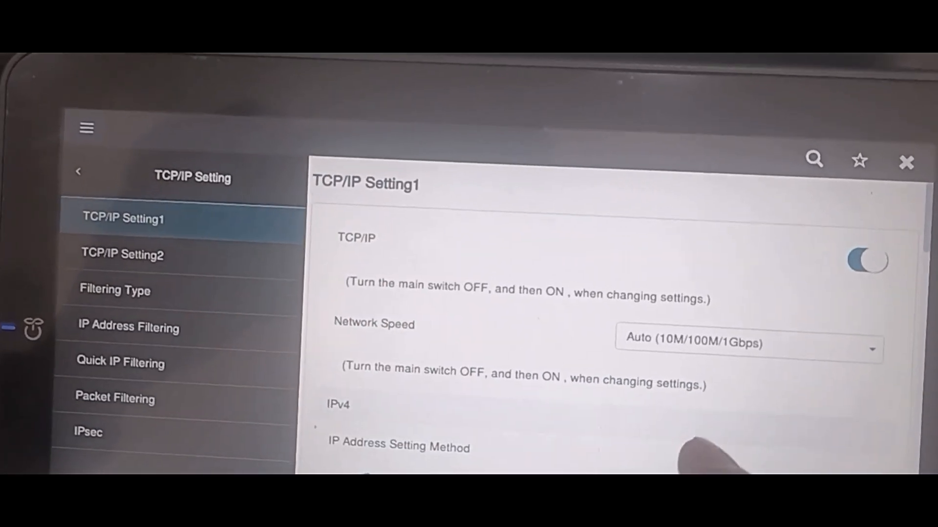
Confirm manual IPv4 192.168.1.66, mask 255.255.255.0, gateway 192.168.1.1 and acknowledge the message
scroll("down", 3)
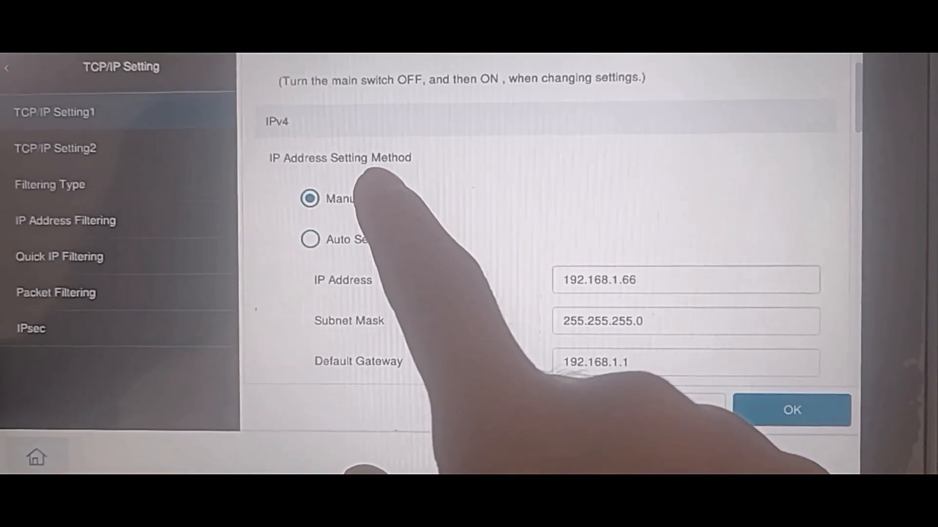
left_click(684, 279)
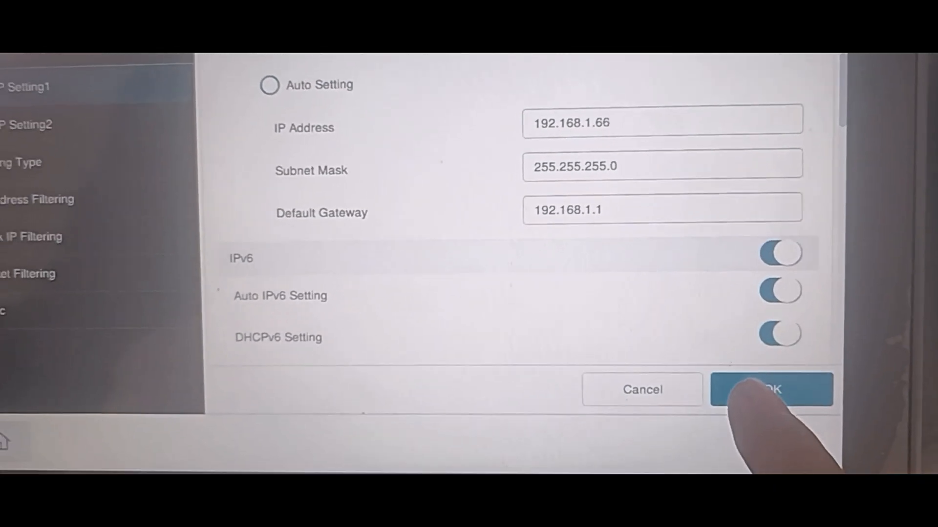
left_click(771, 390)
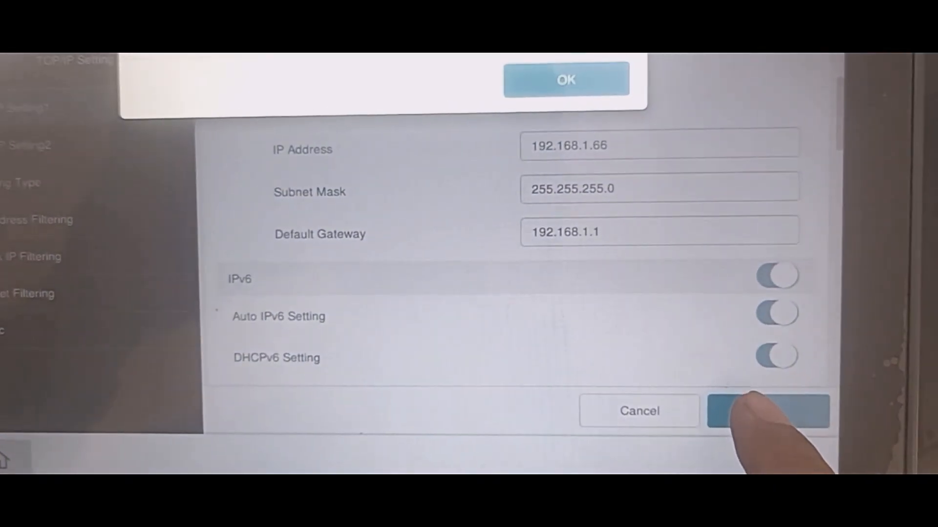
left_click(769, 411)
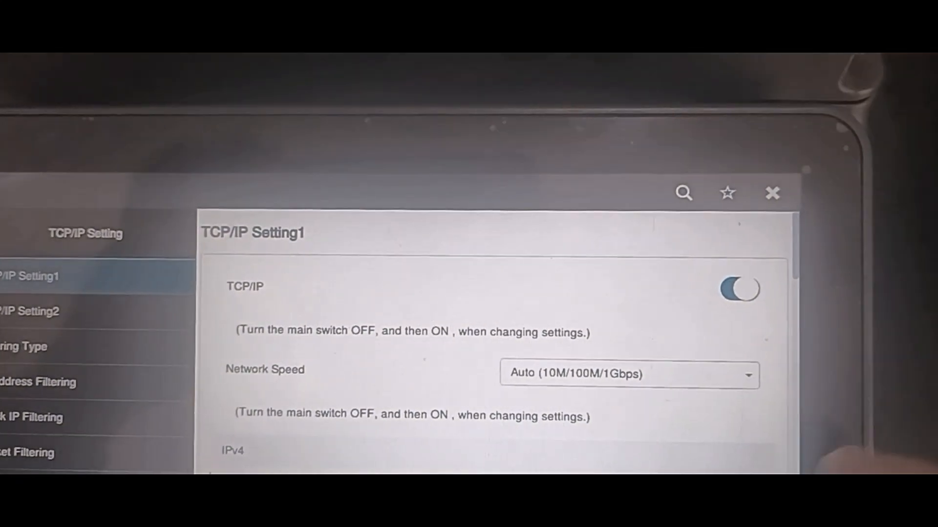
left_click(772, 193)
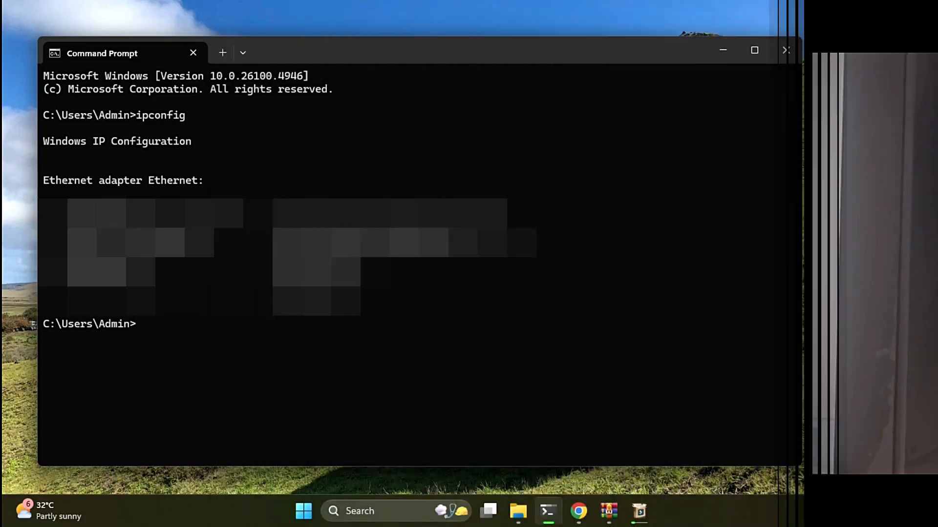
Run a continuous ping to 192.168.1.66 and stop it after successful replies
type("ping 1")
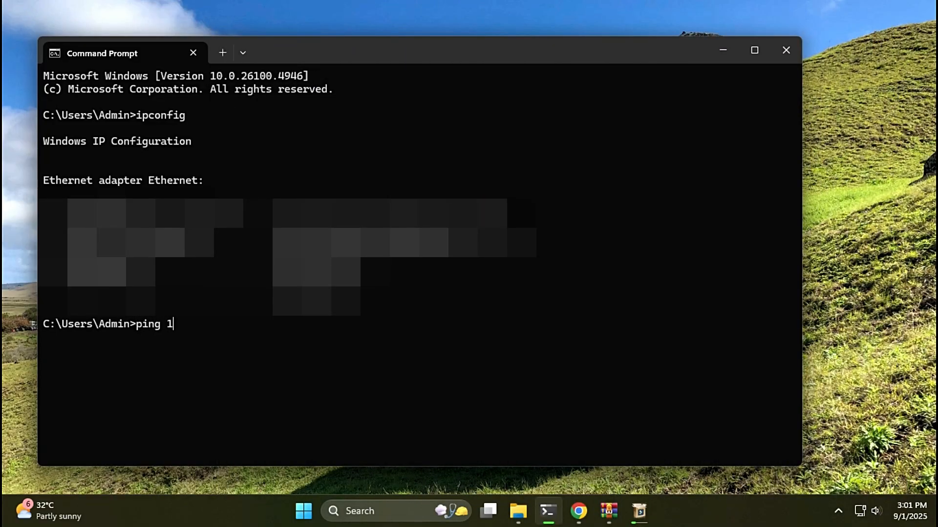
type("92.168.1.")
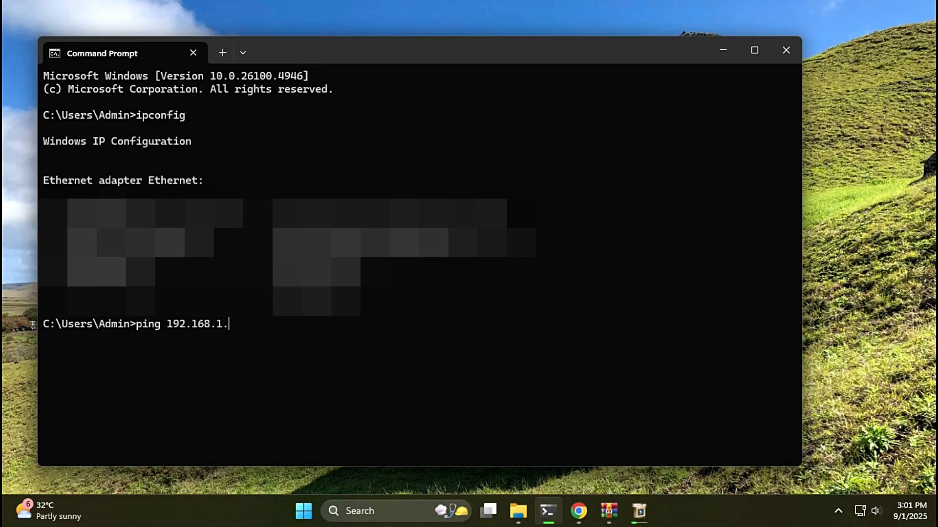
type("66 -")
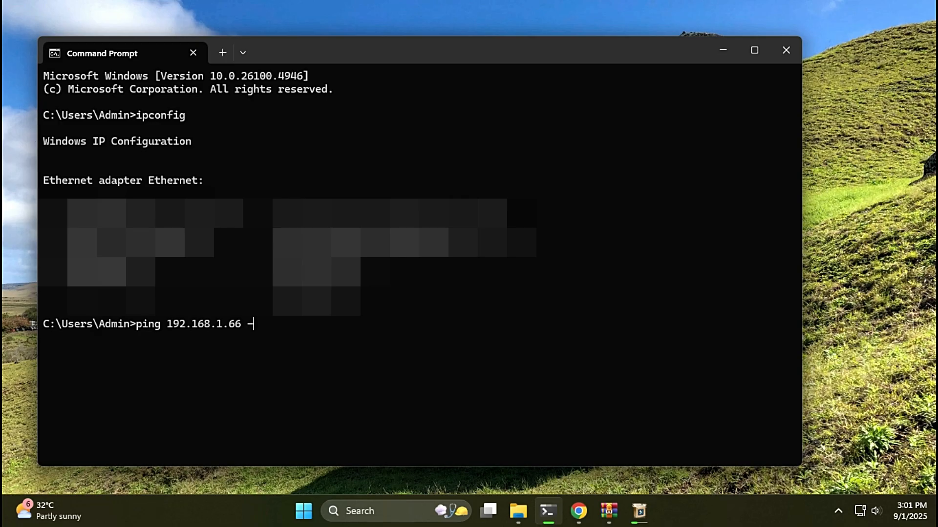
key("Return")
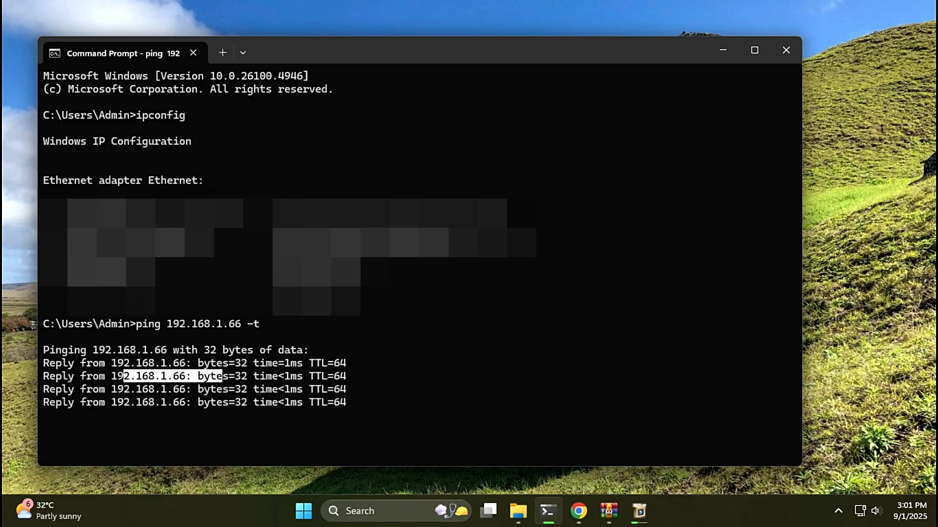
key("ctrl+c")
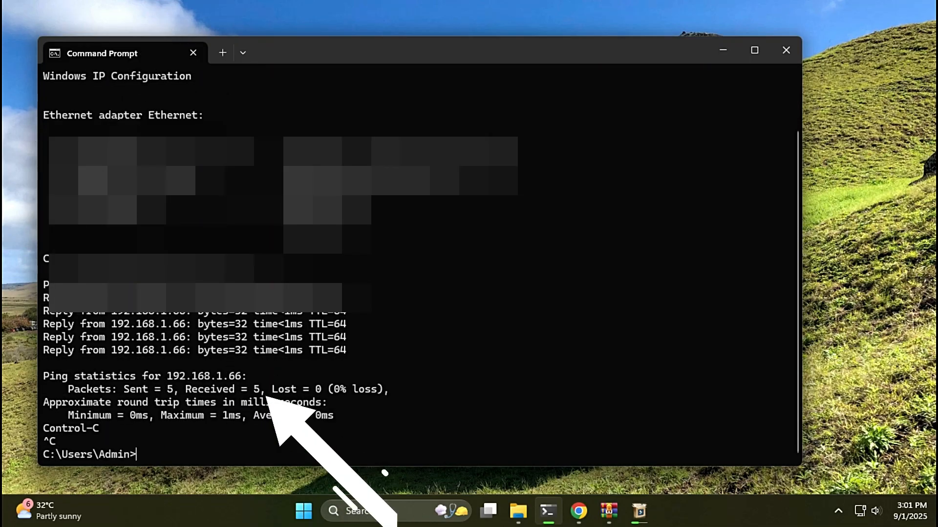
mouse_move(785, 50)
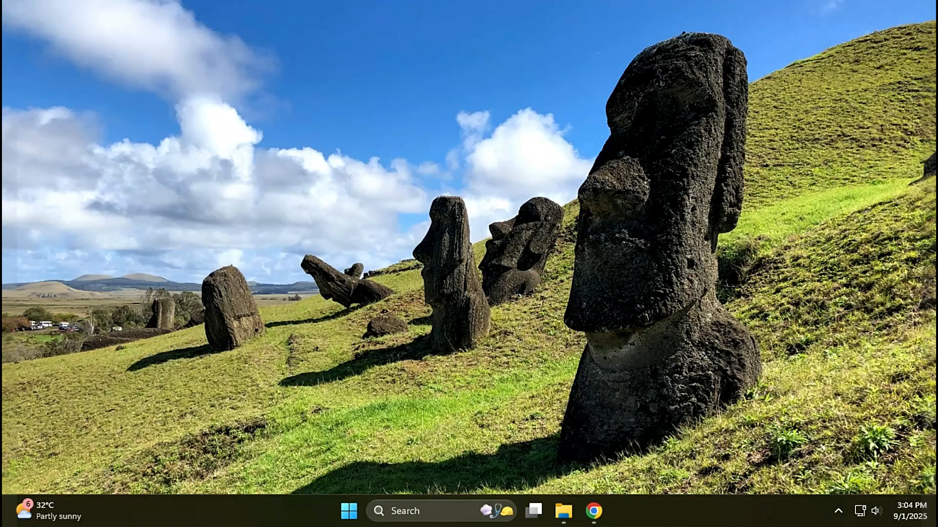
From Start, reach Settings' network sharing settings and then the Accounts settings
left_click(350, 511)
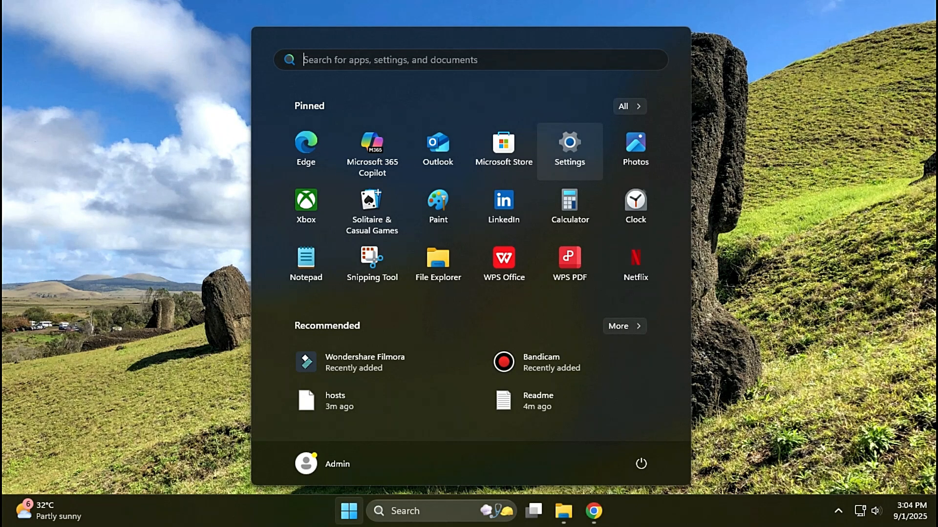
left_click(569, 148)
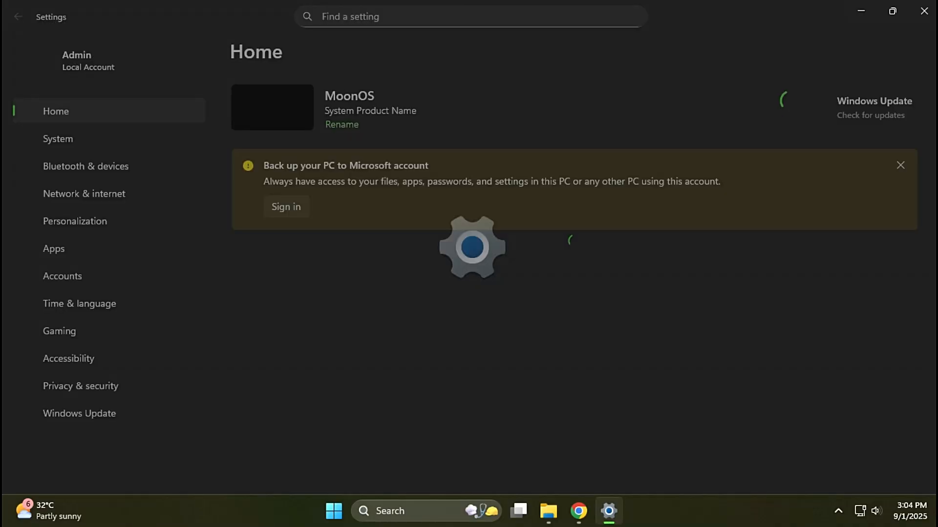
left_click(84, 193)
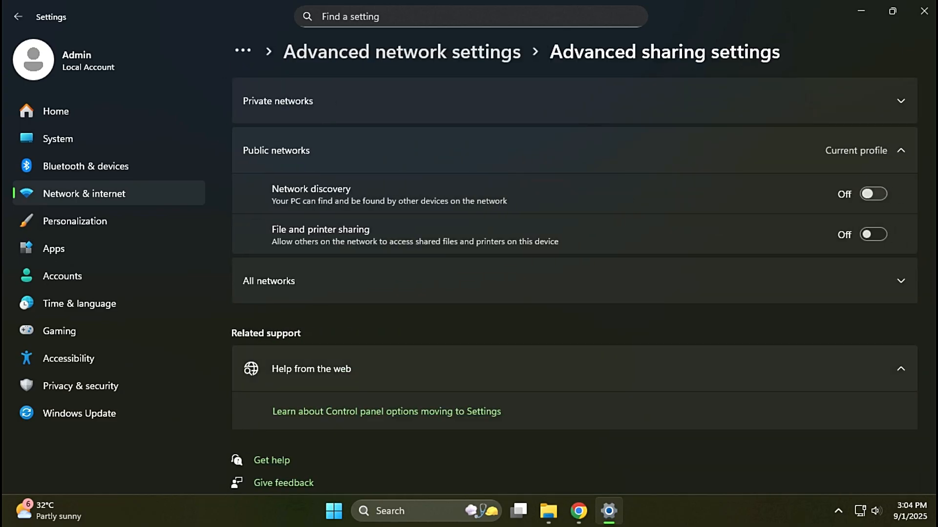
left_click(63, 275)
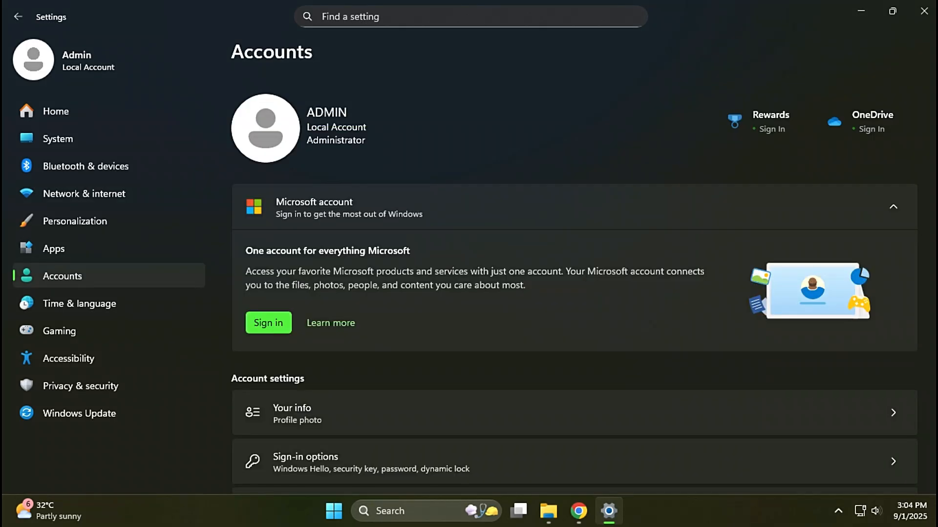
Review the other users list and return to the Accounts page
scroll("down", 3)
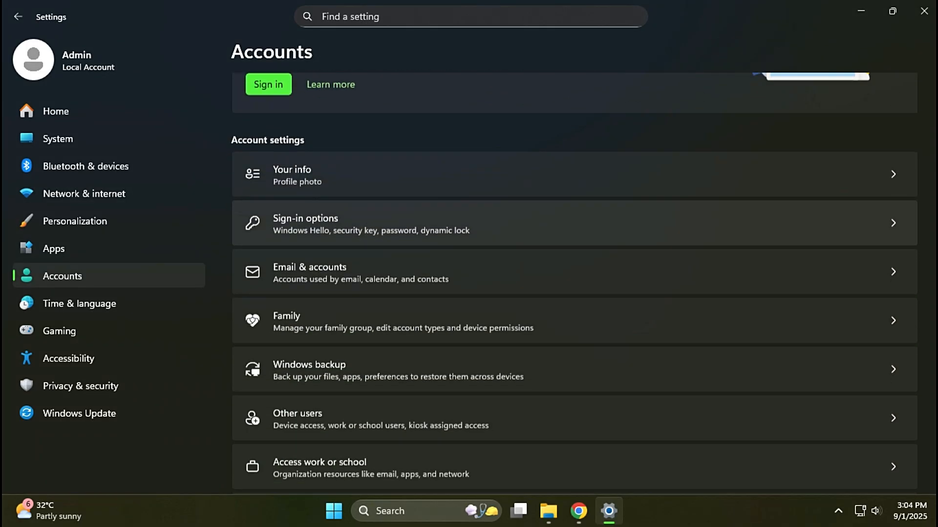
scroll("up", 3)
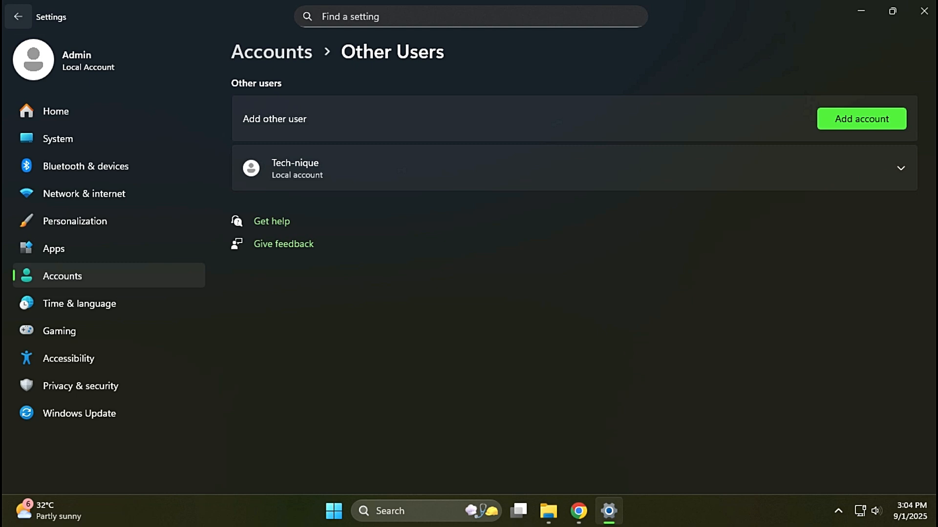
left_click(18, 17)
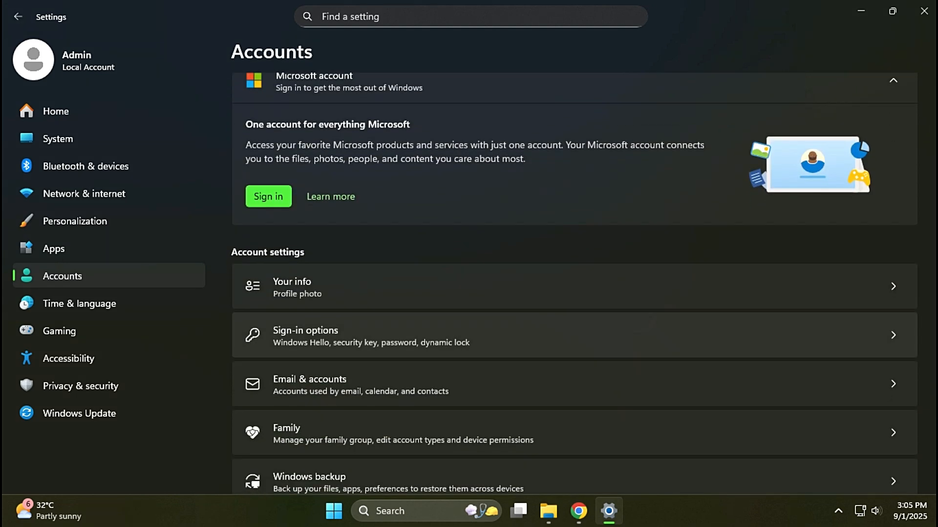
scroll("down", 3)
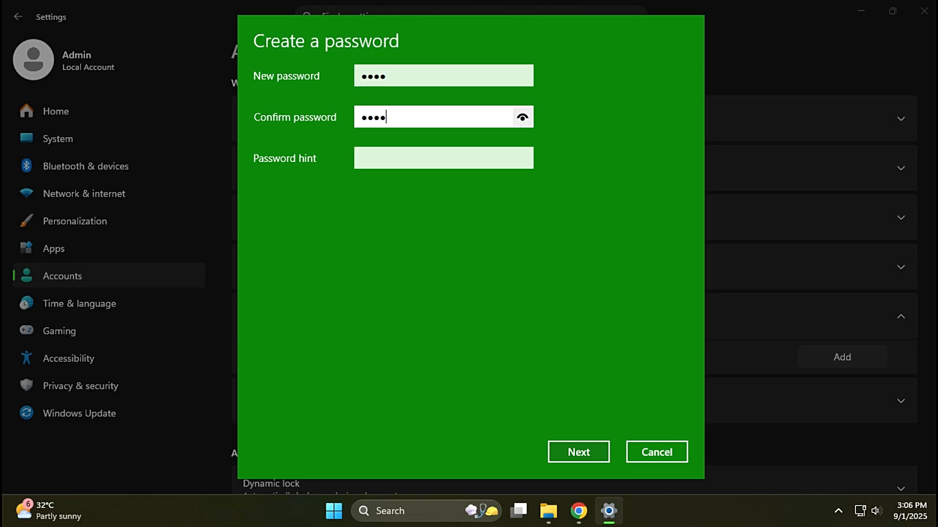
Enter the password hint 124 and finish creating the Admin account password
left_click(522, 76)
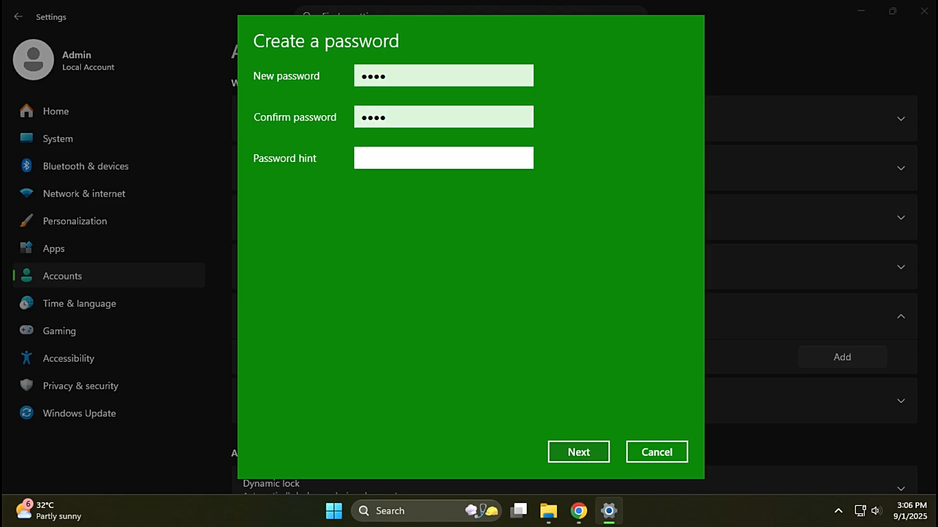
type("124")
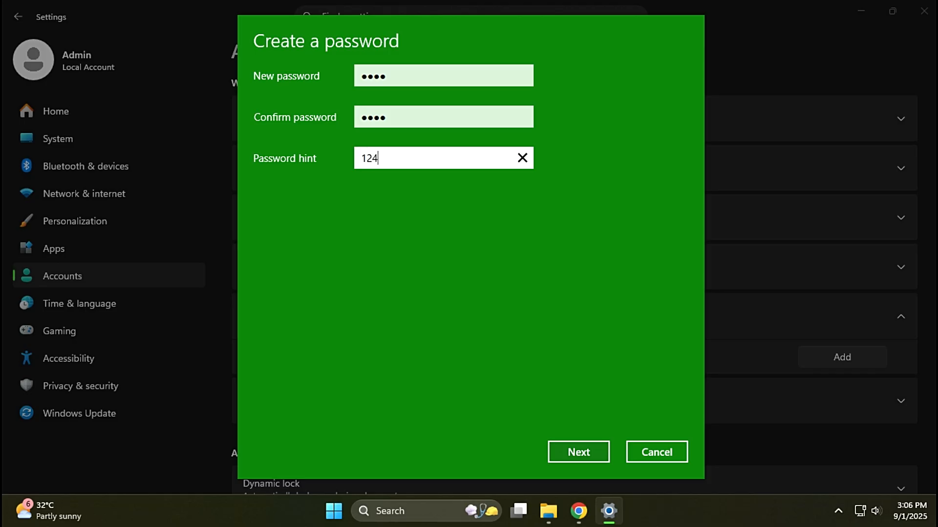
left_click(577, 451)
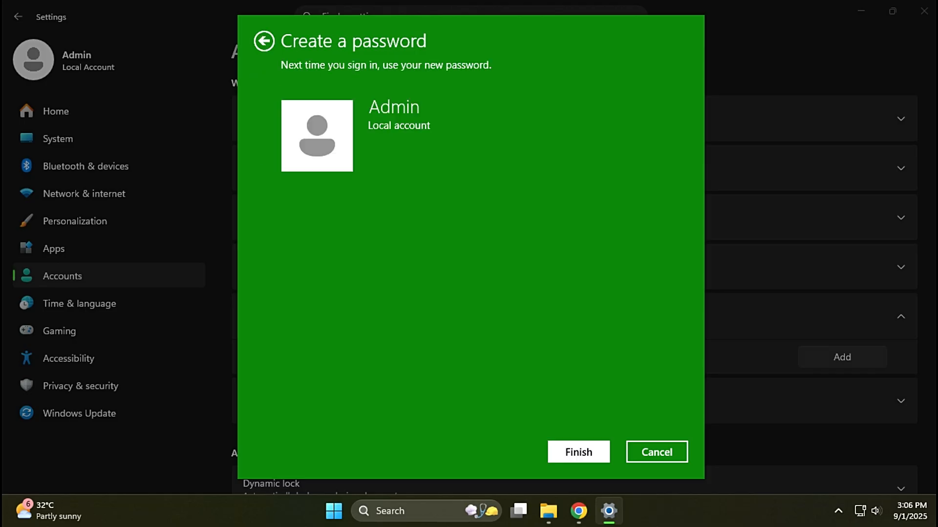
left_click(577, 452)
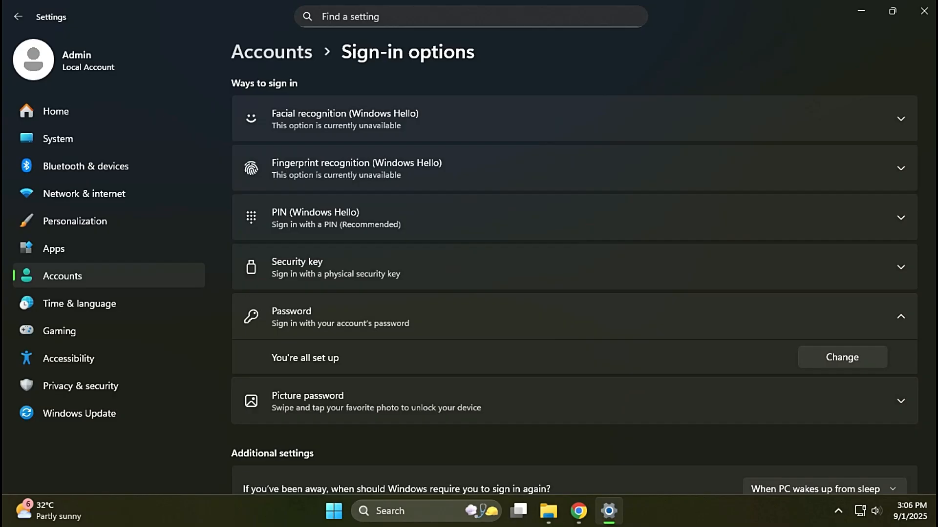
type("w")
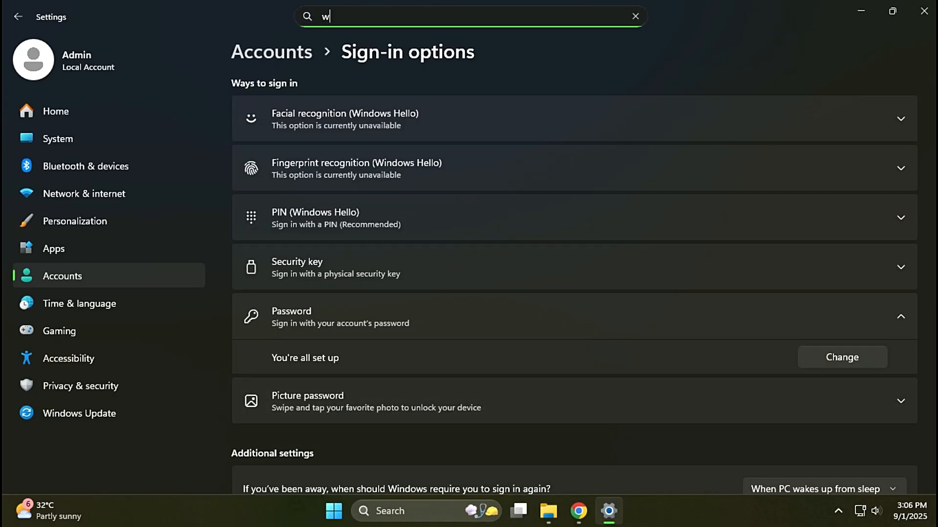
Search 'feat', tick SMB 1.0/CIFS File Sharing Support in Windows Features and apply it
left_click(334, 511)
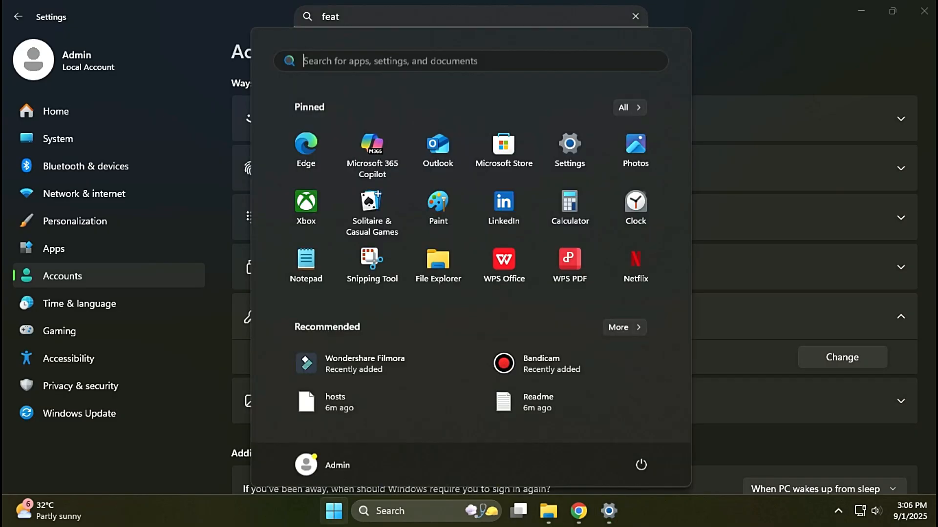
type("fea")
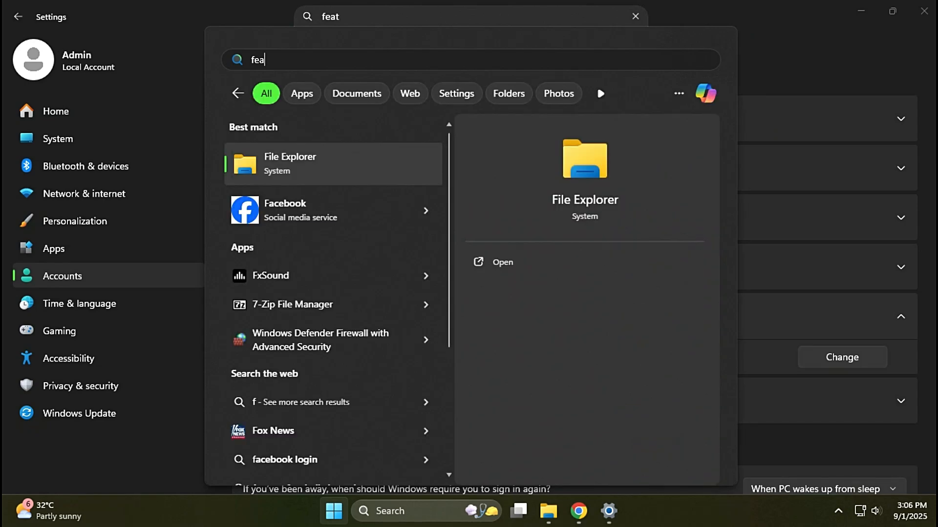
type("t")
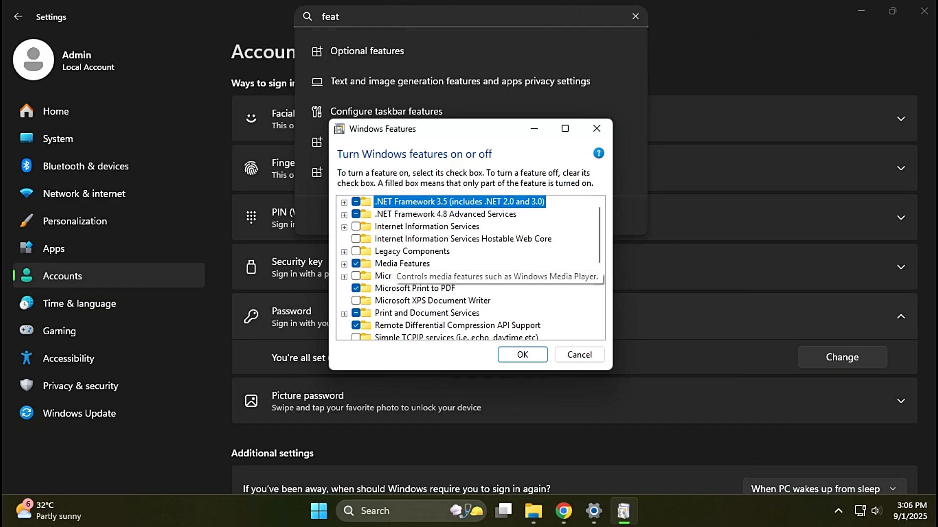
scroll("down", 3)
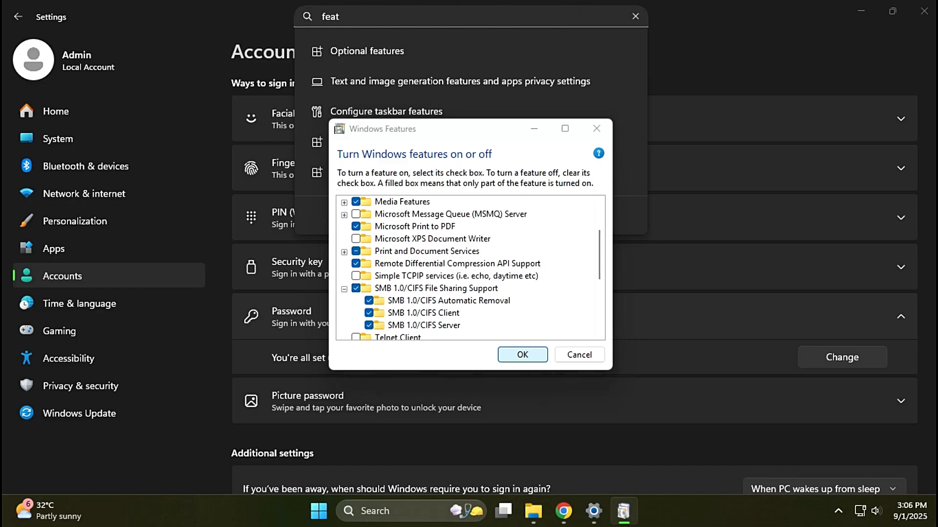
left_click(520, 355)
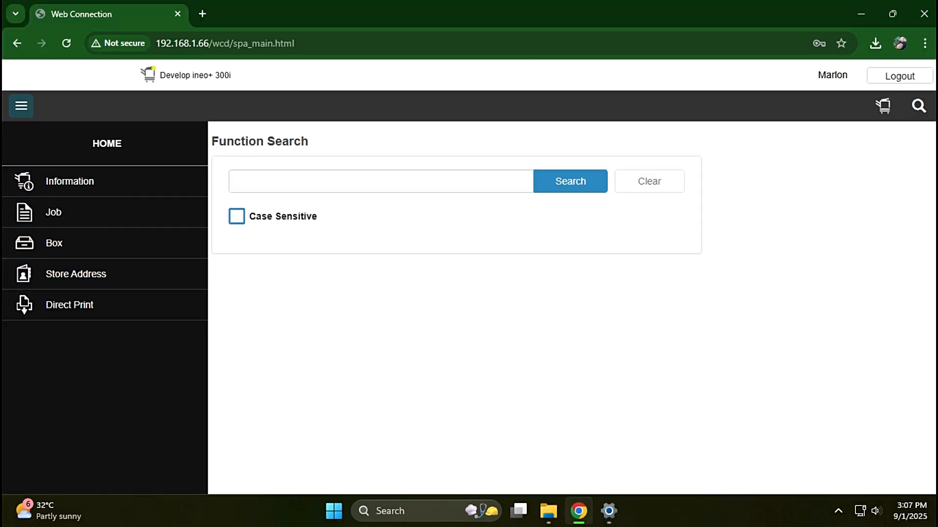
Start a New Registration in Store Address > Address Book
left_click(225, 43)
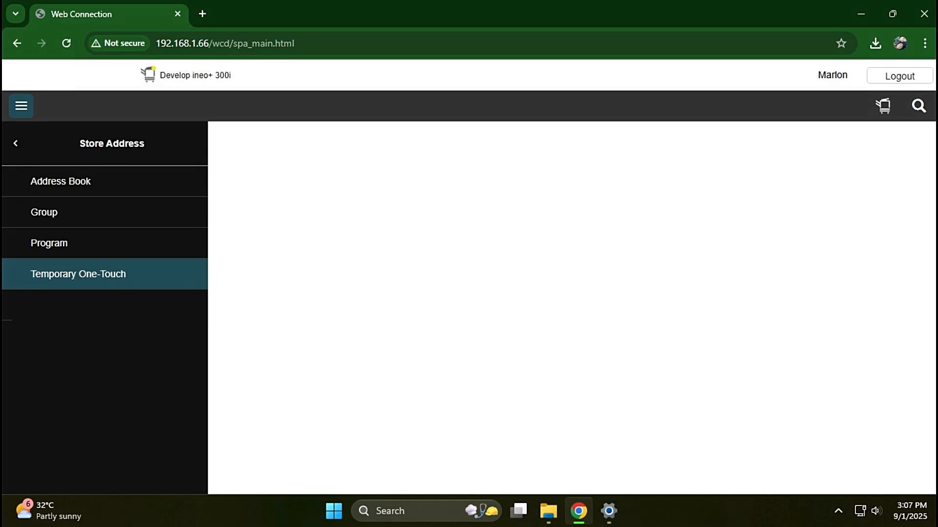
left_click(61, 182)
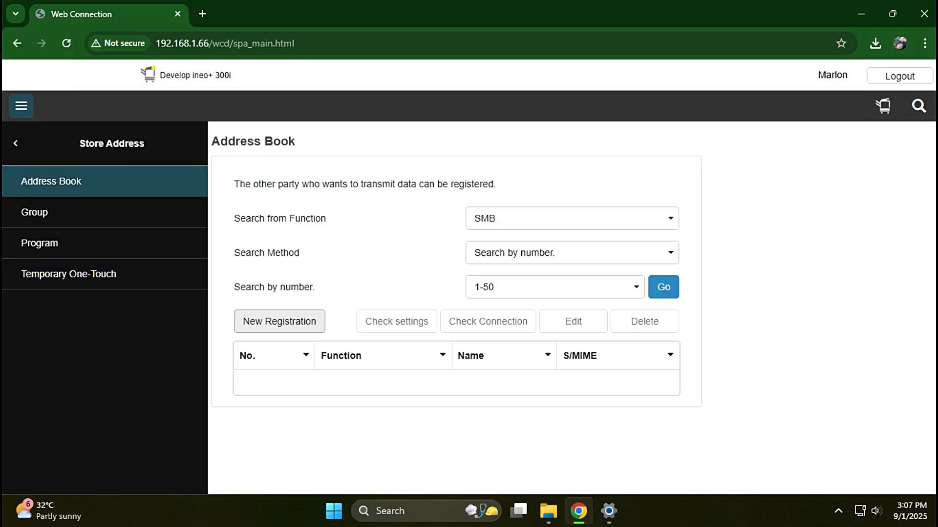
left_click(278, 321)
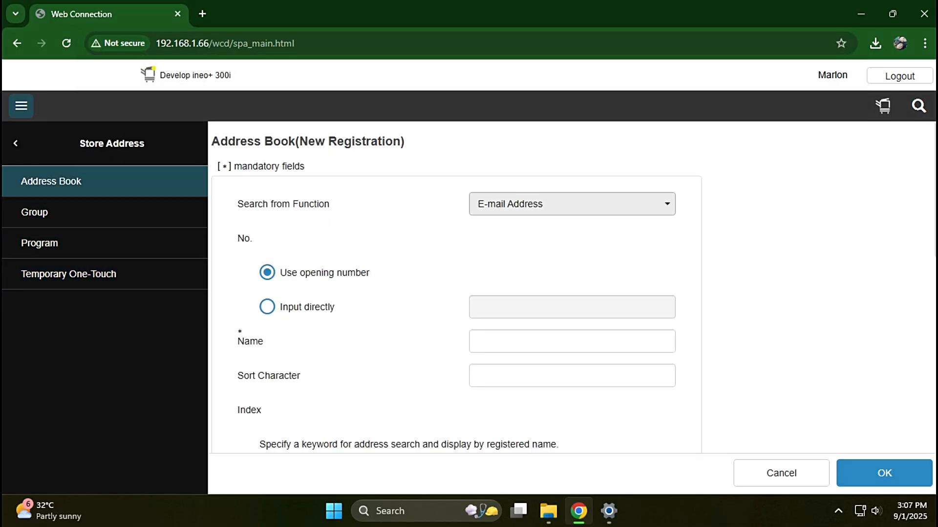
Choose SMB as the destination type and name the entry Admin
left_click(569, 204)
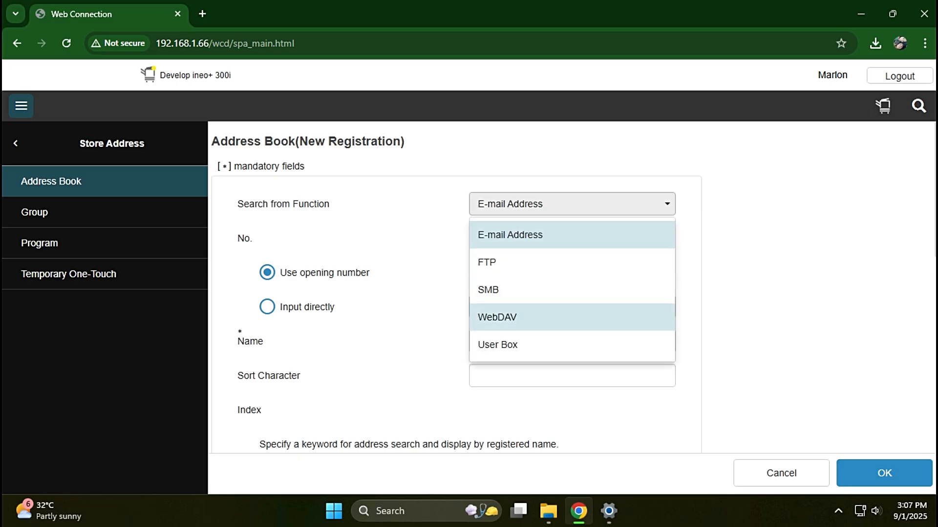
left_click(509, 234)
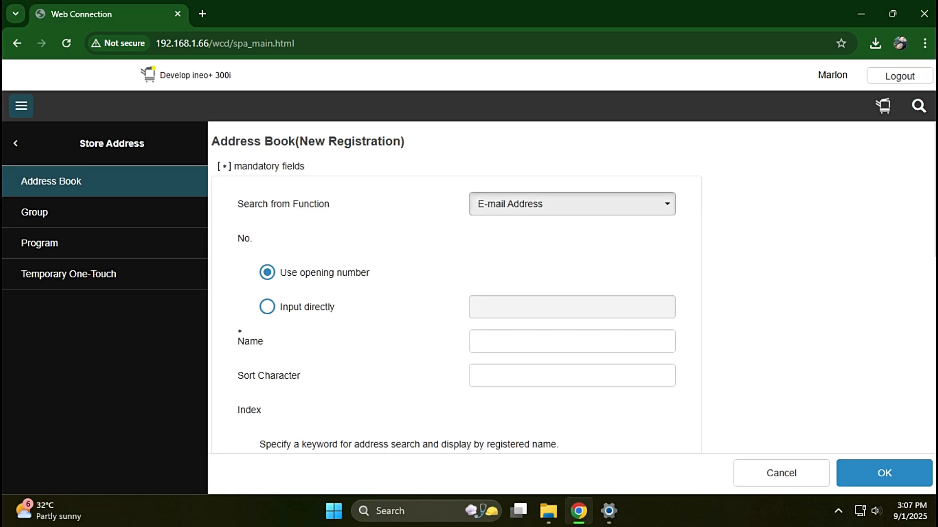
left_click(570, 204)
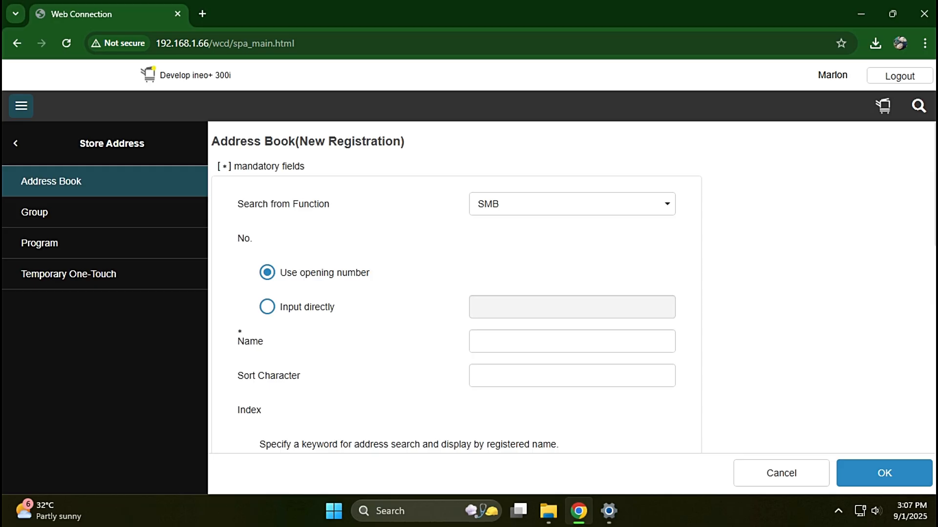
left_click(571, 341)
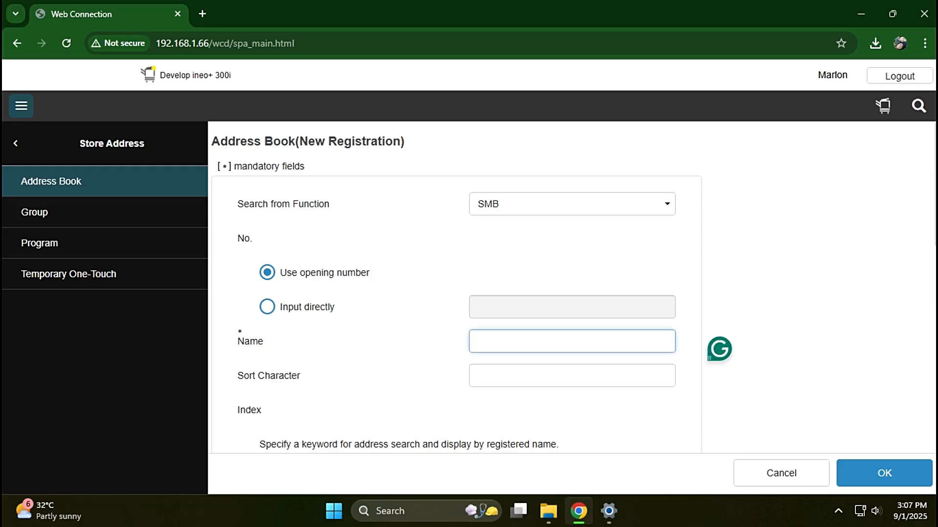
type("Admin")
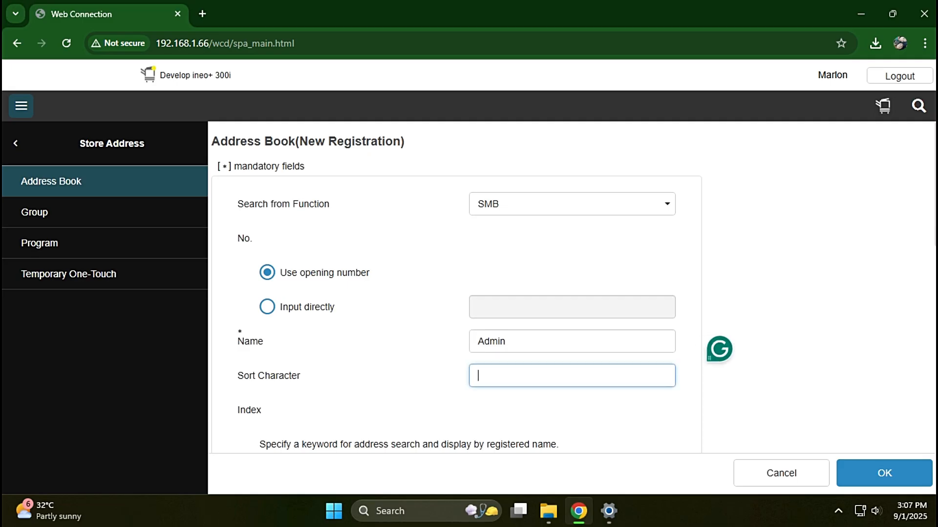
scroll("down", 3)
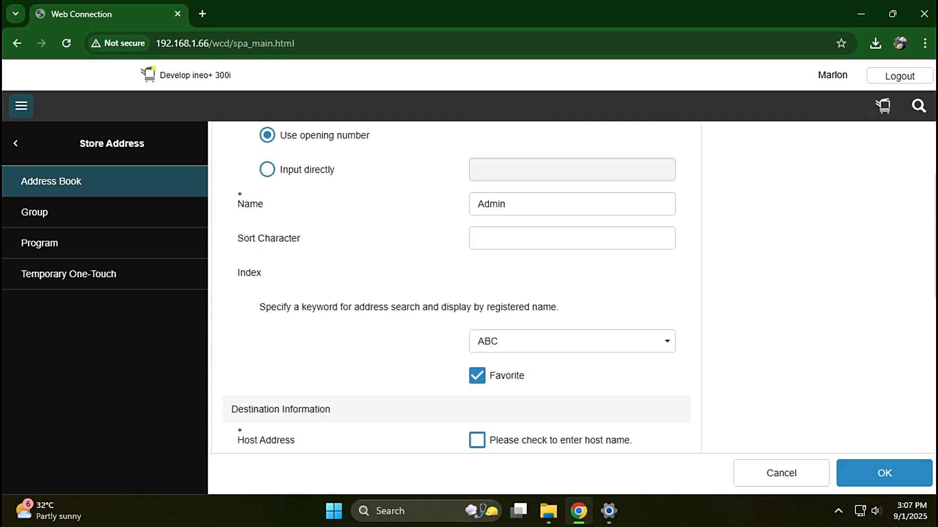
scroll("down", 3)
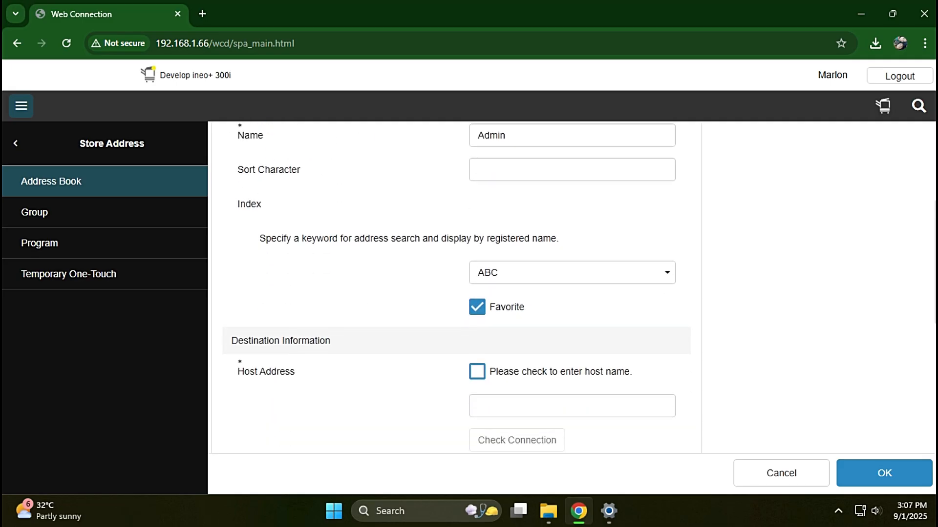
Enable host-name entry and enter MoonOS, read from the Command Prompt hostname
left_click(477, 371)
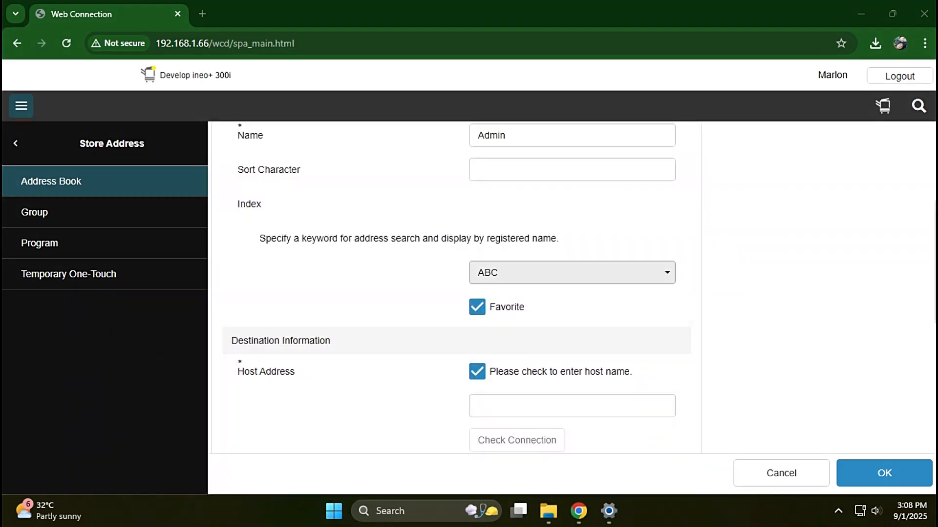
left_click(624, 511)
type("hostname")
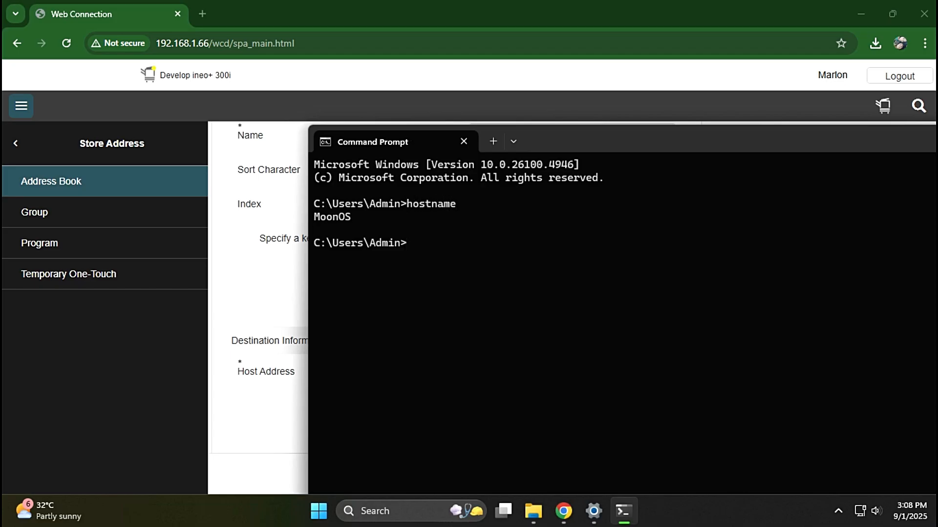
double_click(331, 216)
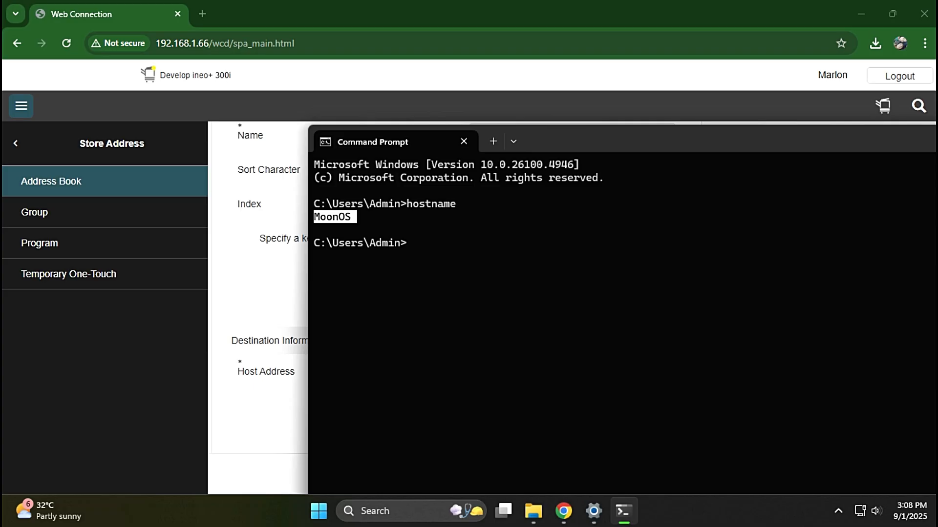
left_click_drag(372, 142, 679, 212)
type("Moo")
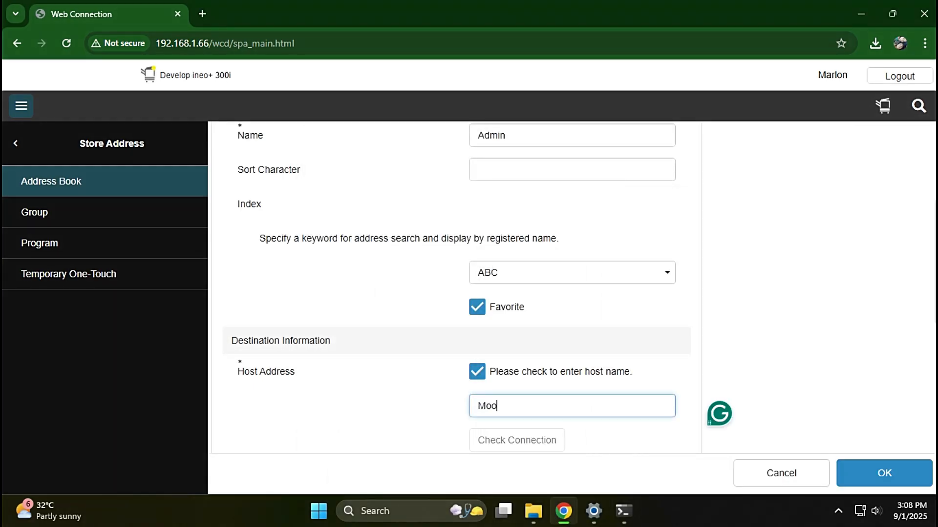
type("nOS")
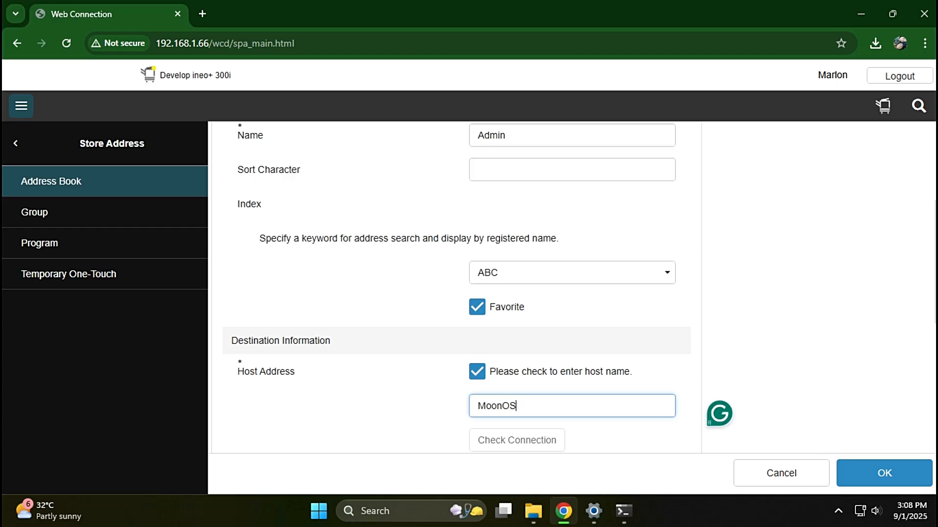
left_click(624, 511)
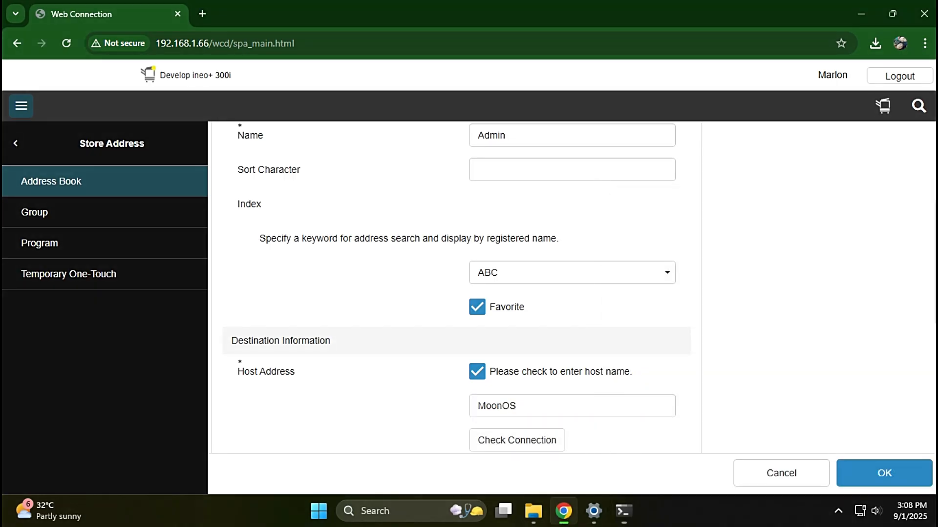
Run Check Connection to host MoonOS and acknowledge the success message
scroll("down", 3)
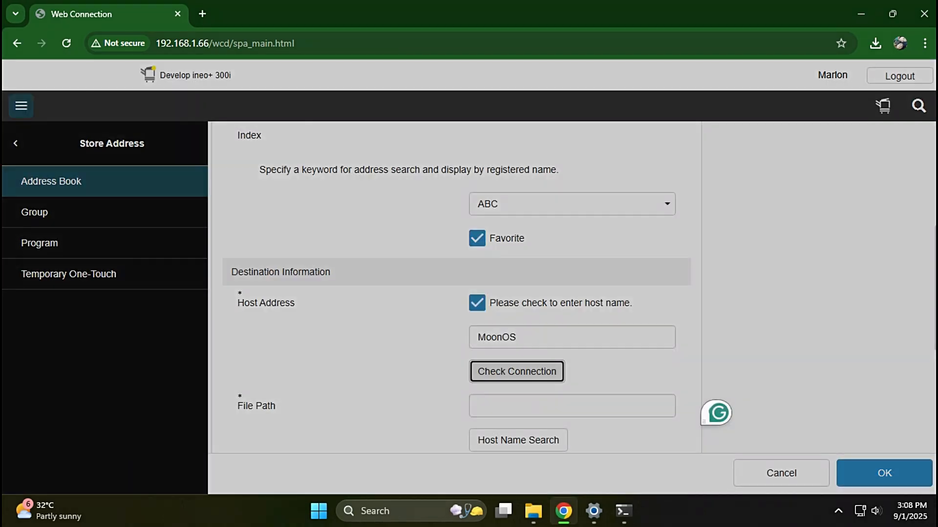
left_click(515, 371)
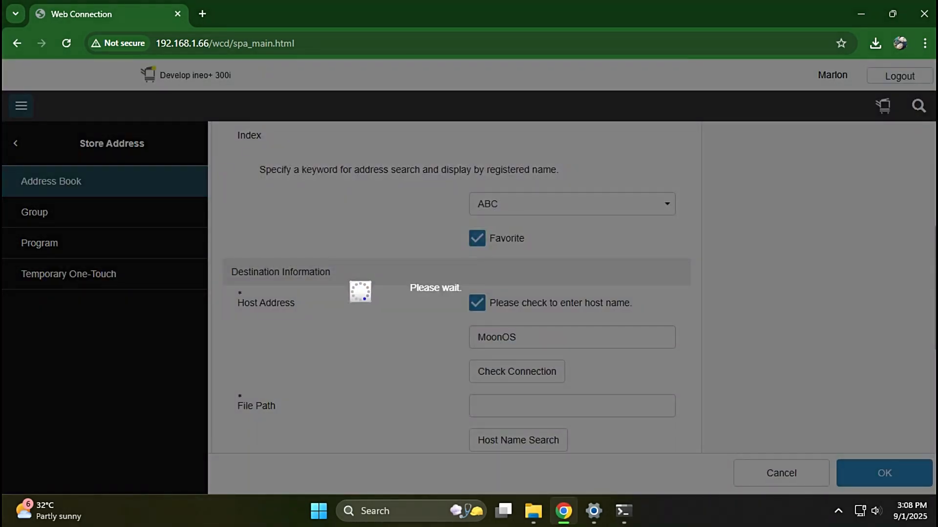
left_click(516, 371)
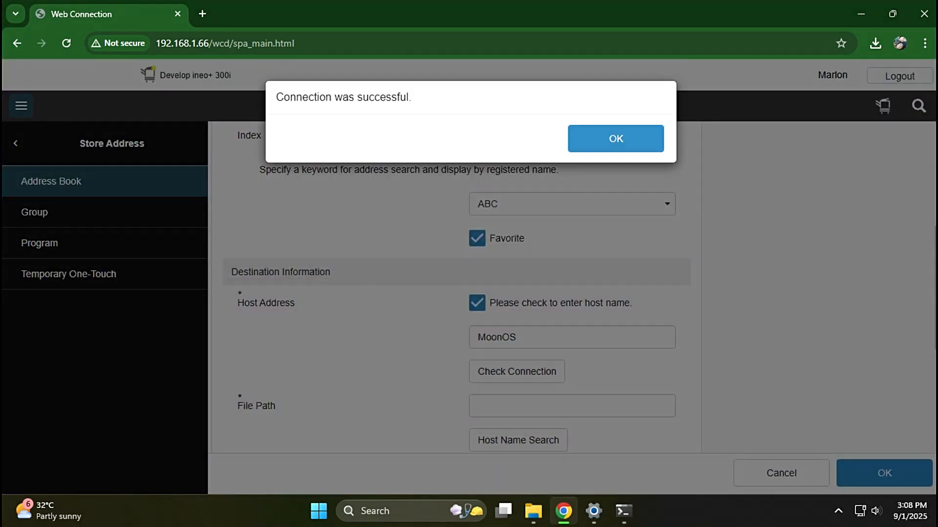
left_click(614, 137)
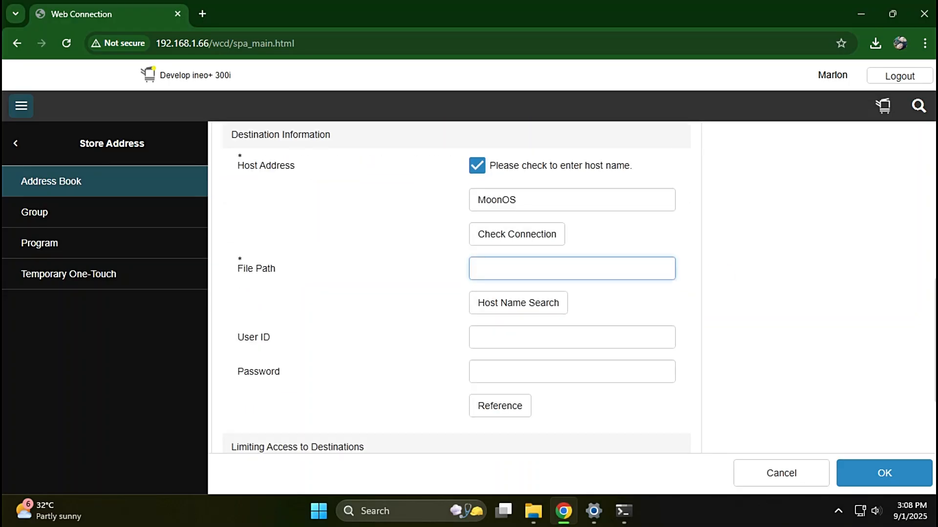
left_click(624, 511)
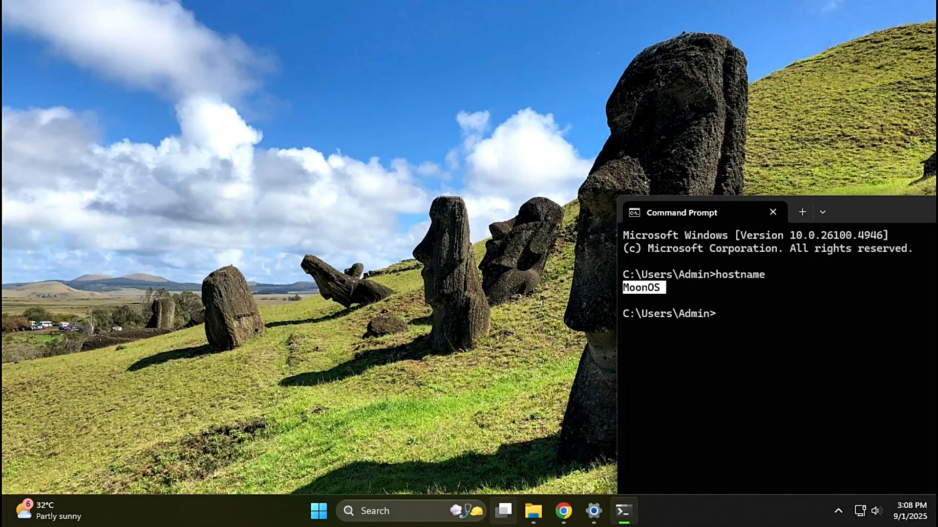
Create a new folder named scannedfiles in Documents
left_click(531, 511)
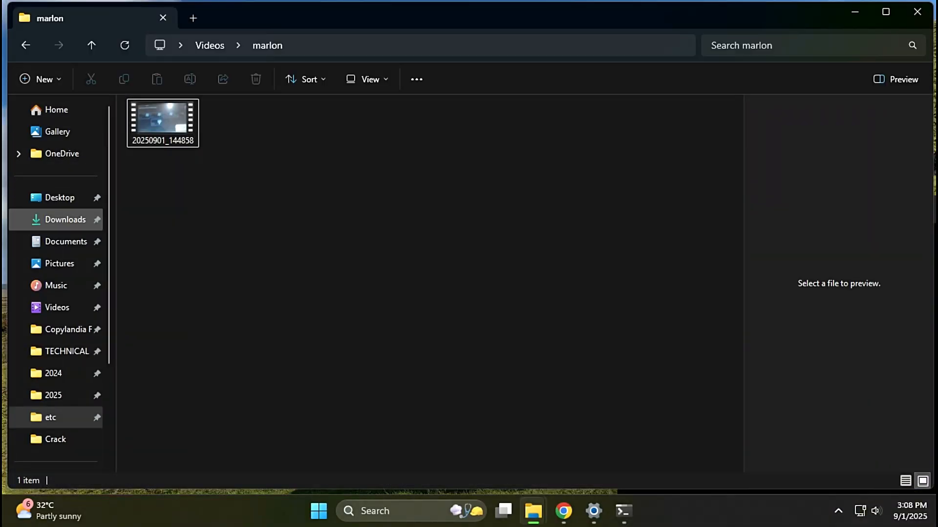
left_click(66, 241)
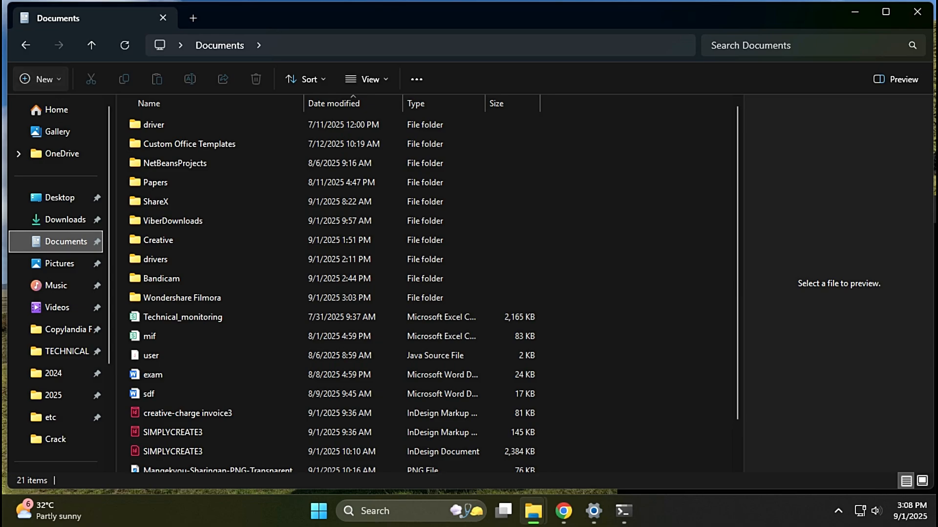
left_click(40, 79)
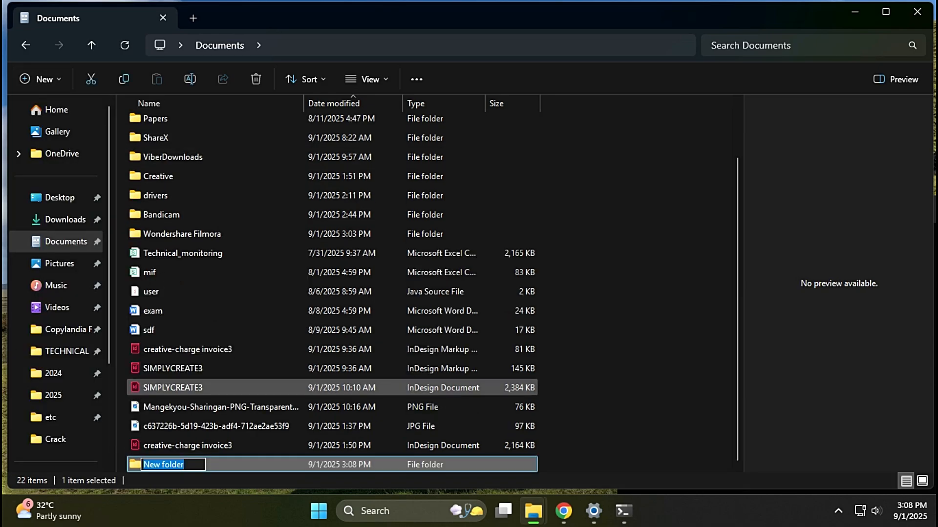
type("scannedf")
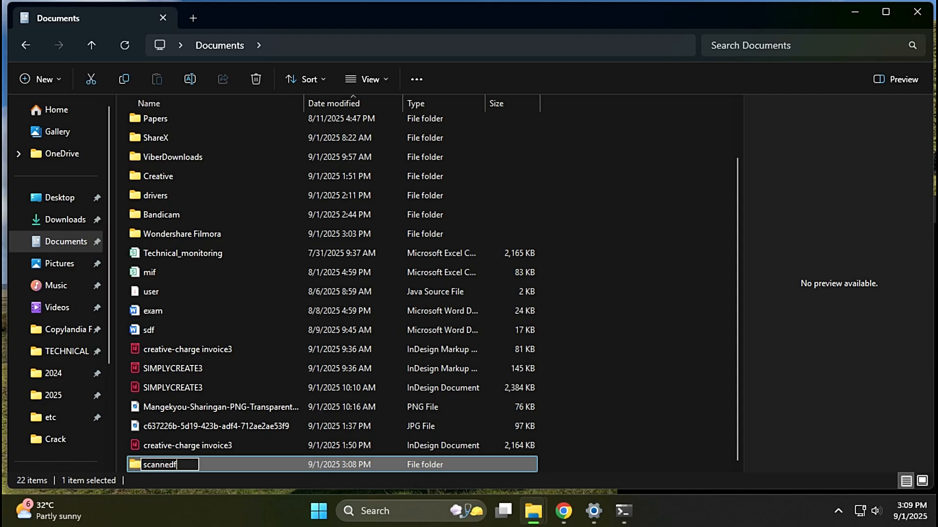
type("iles")
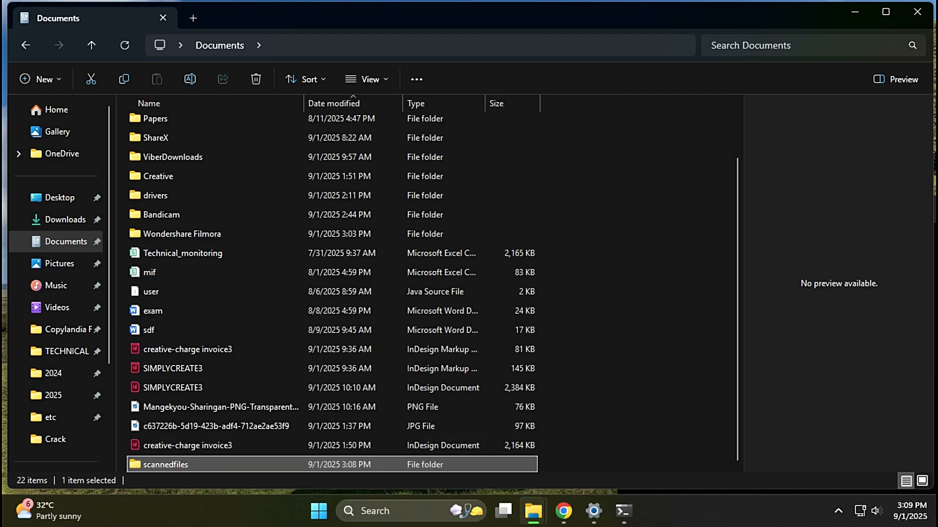
In scannedfiles Properties > Sharing, share the folder with Everyone at Read/Write
right_click(165, 465)
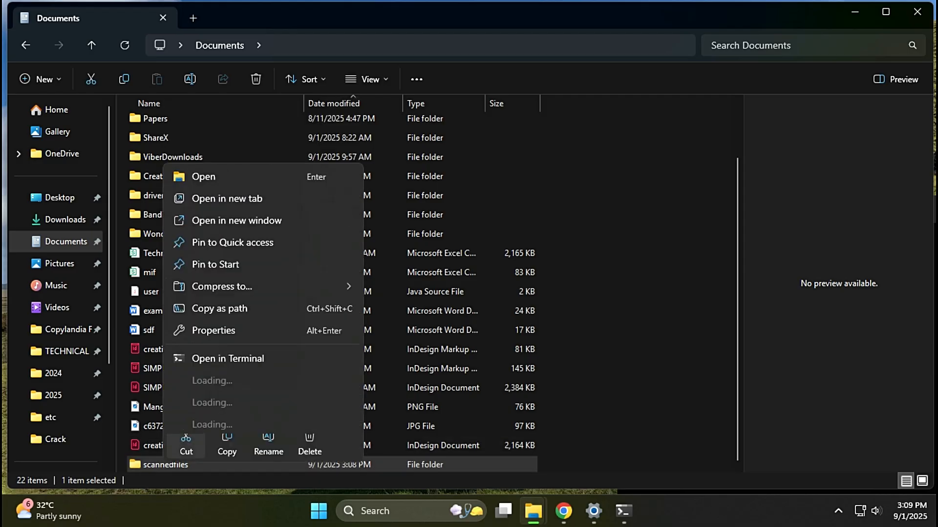
left_click(213, 330)
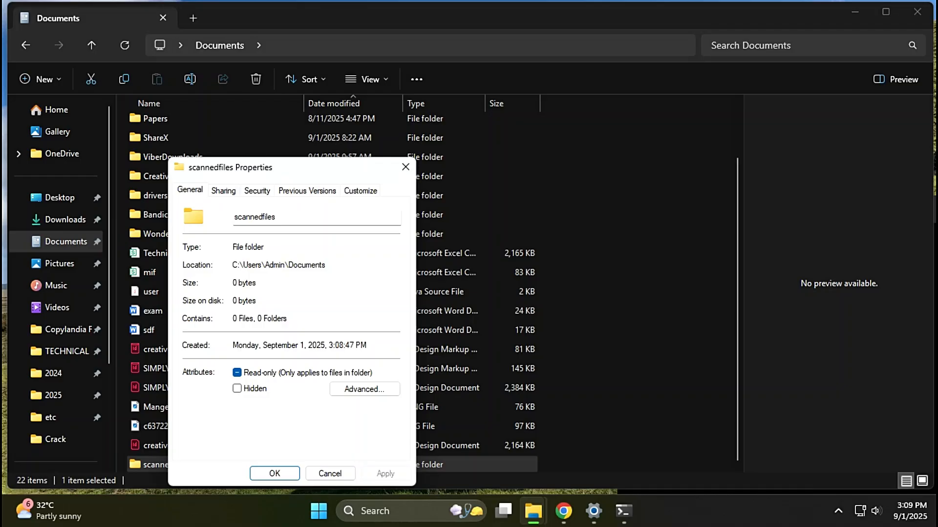
left_click(223, 190)
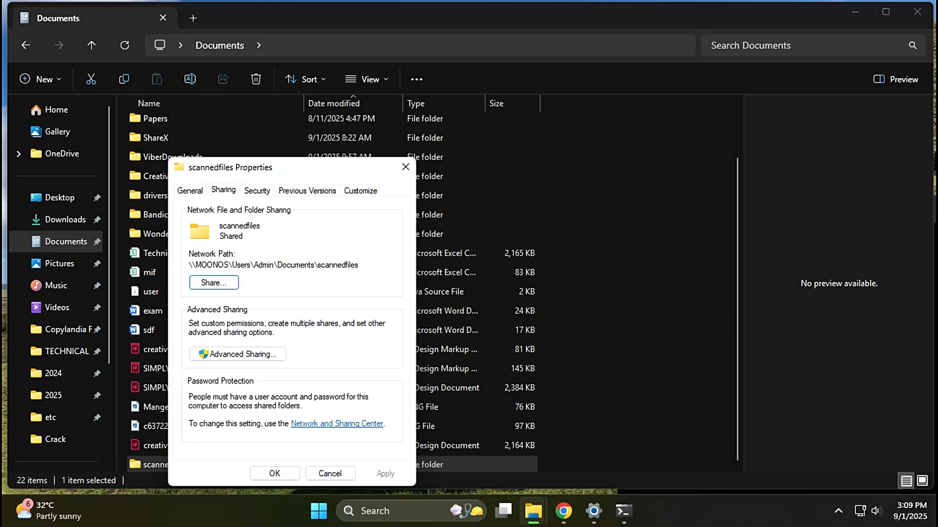
left_click(212, 283)
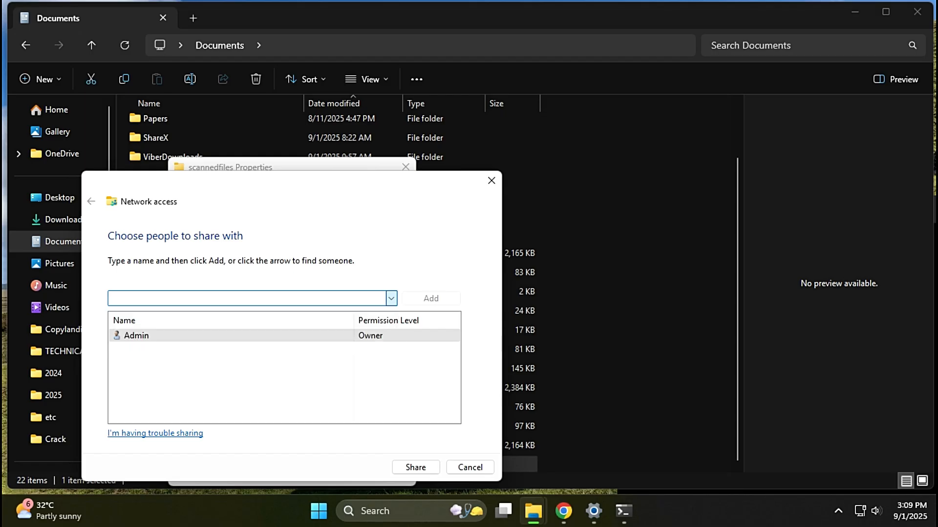
left_click(391, 298)
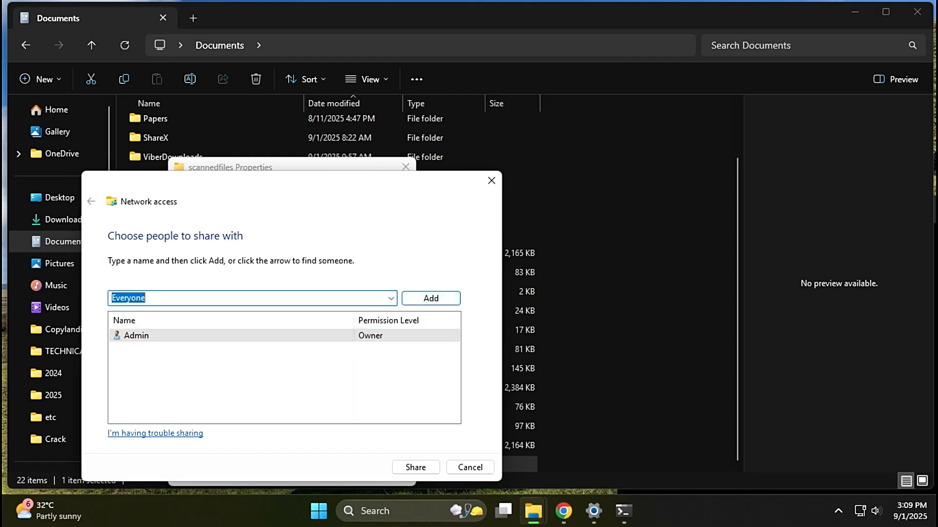
left_click(429, 299)
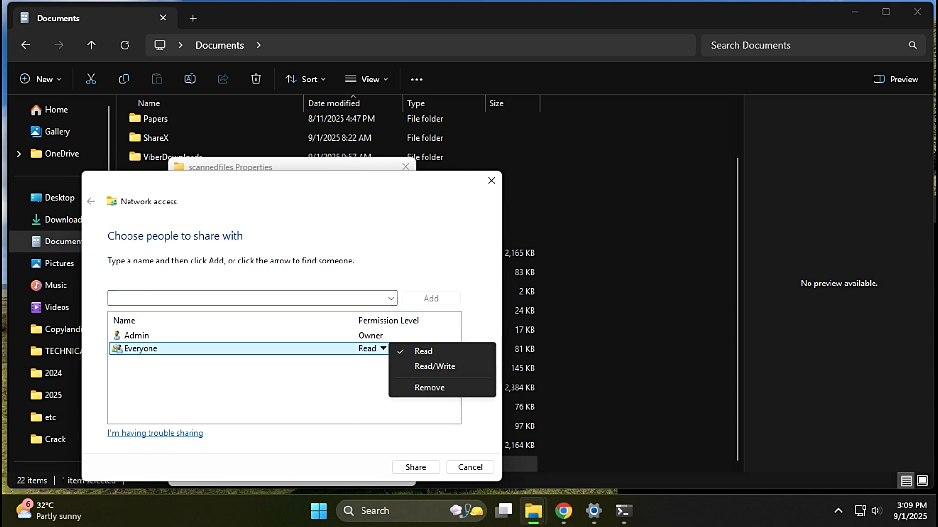
left_click(435, 367)
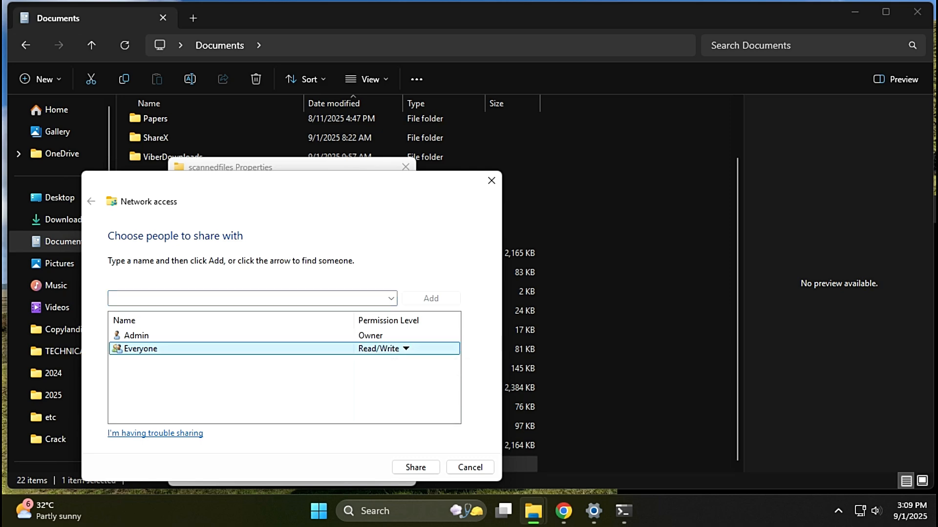
left_click(415, 467)
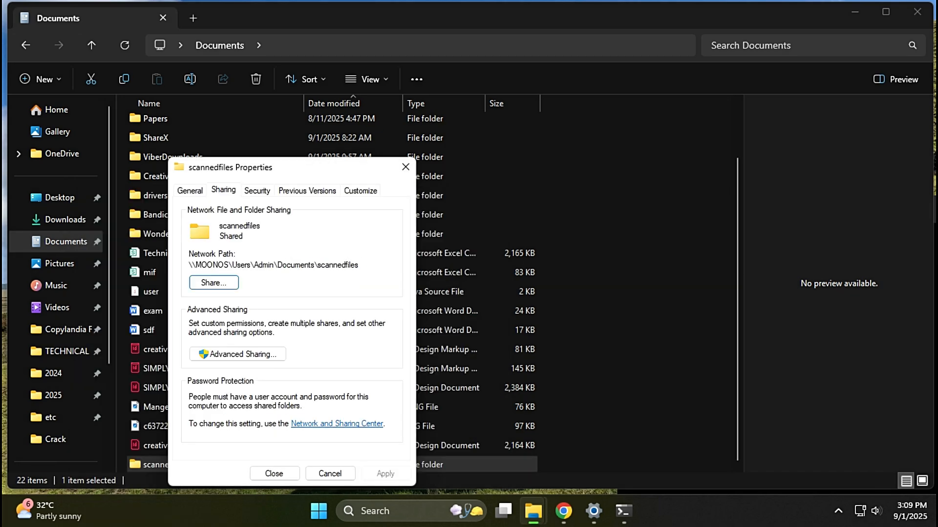
In Advanced Sharing, share the folder and grant Everyone Full Control permissions
left_click(236, 354)
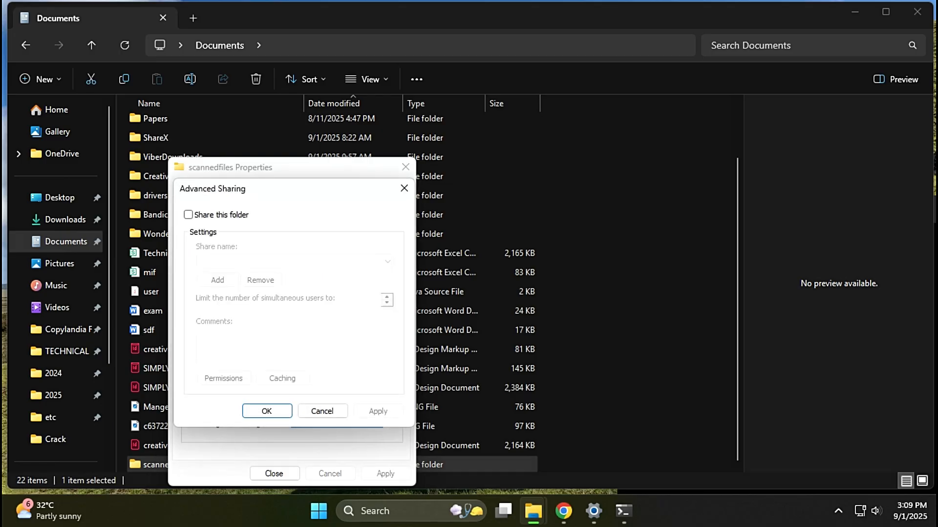
left_click(188, 215)
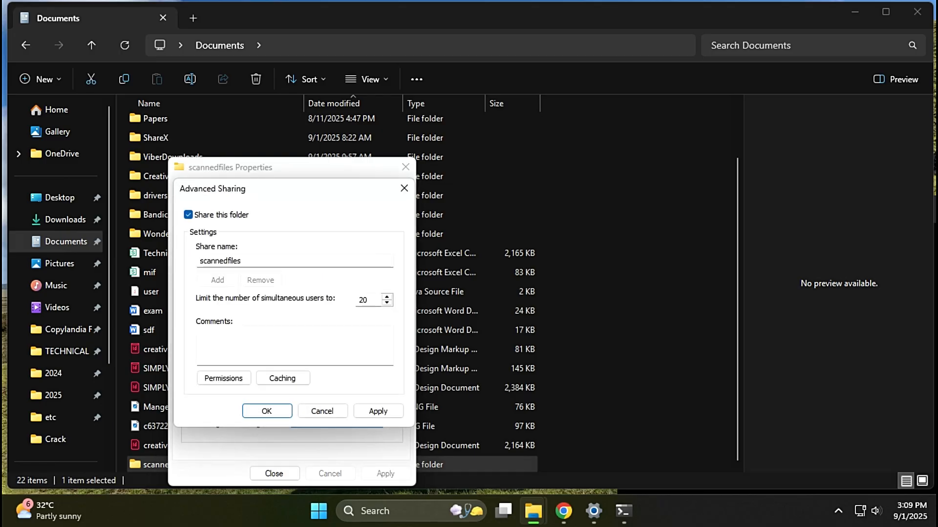
left_click(222, 378)
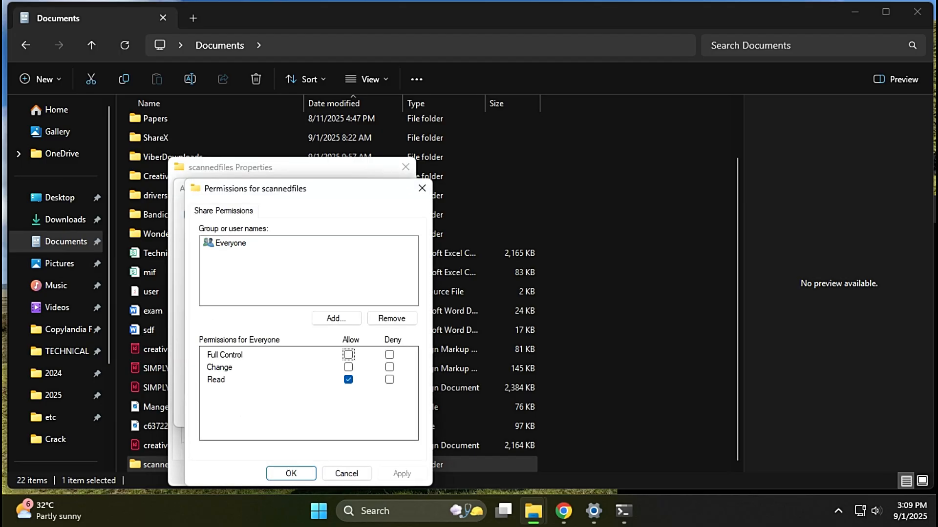
left_click(348, 355)
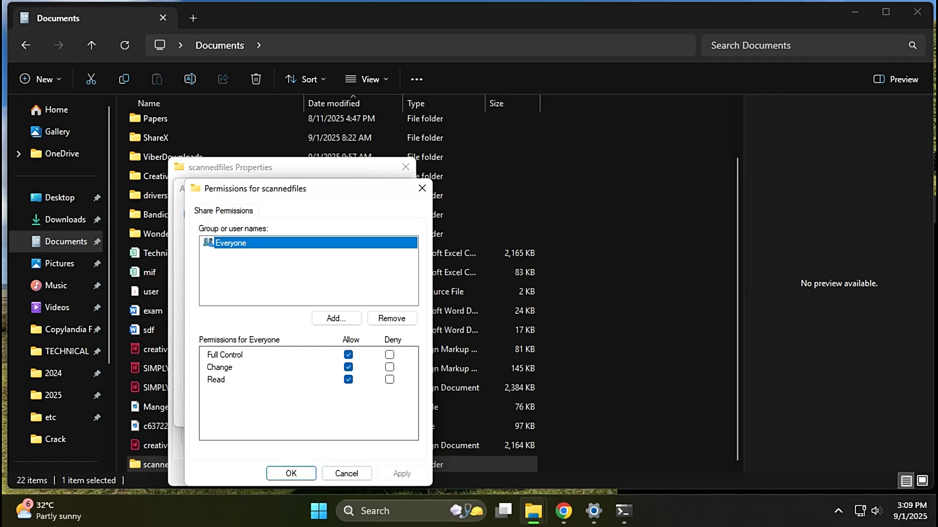
left_click(291, 473)
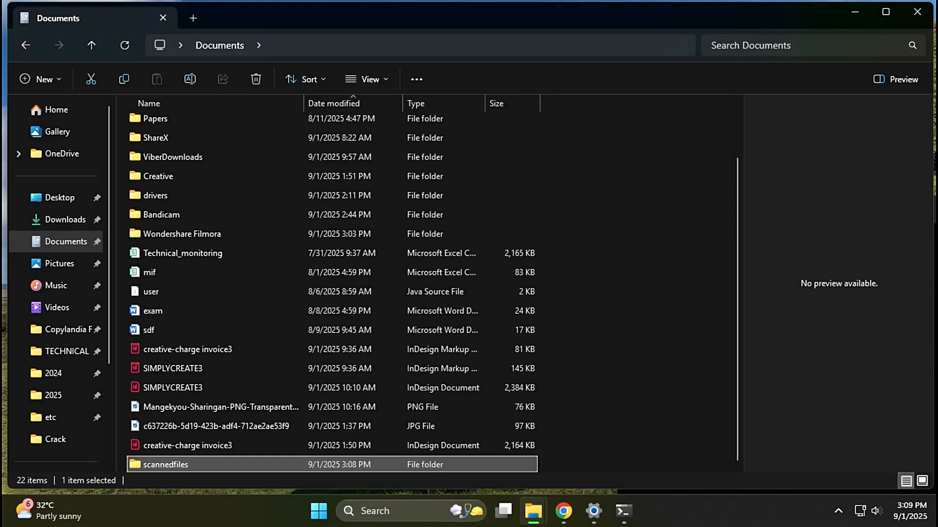
left_click(165, 465)
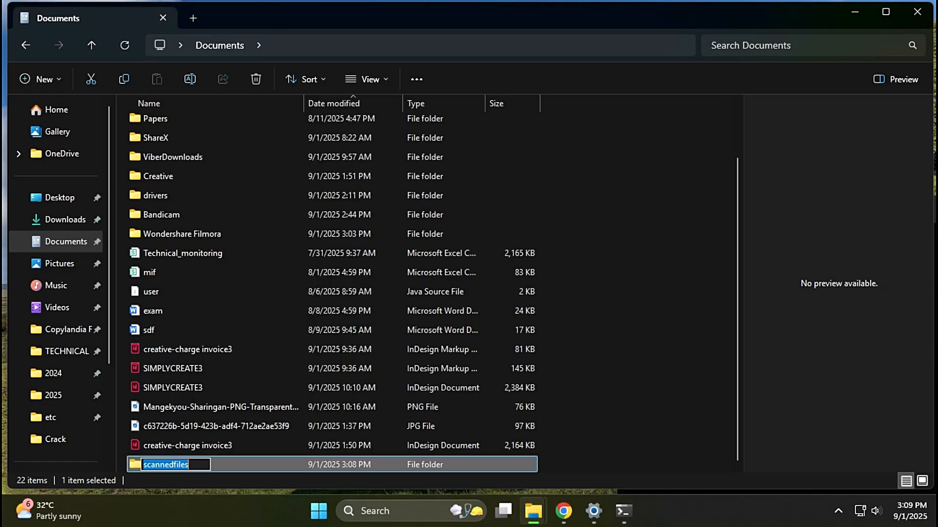
Give the Admin destination file path scannedfiles, user ID Admin and a password, then confirm with OK
left_click(563, 511)
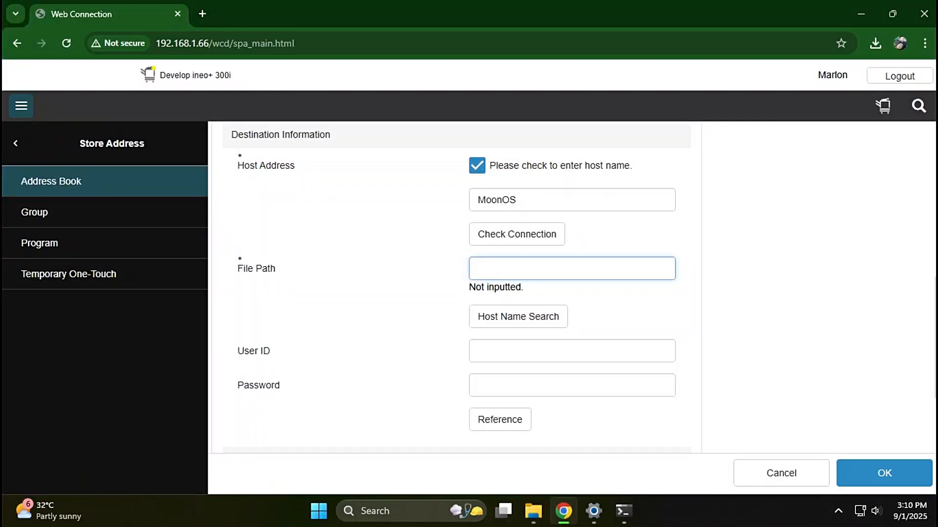
type("scannedfiles")
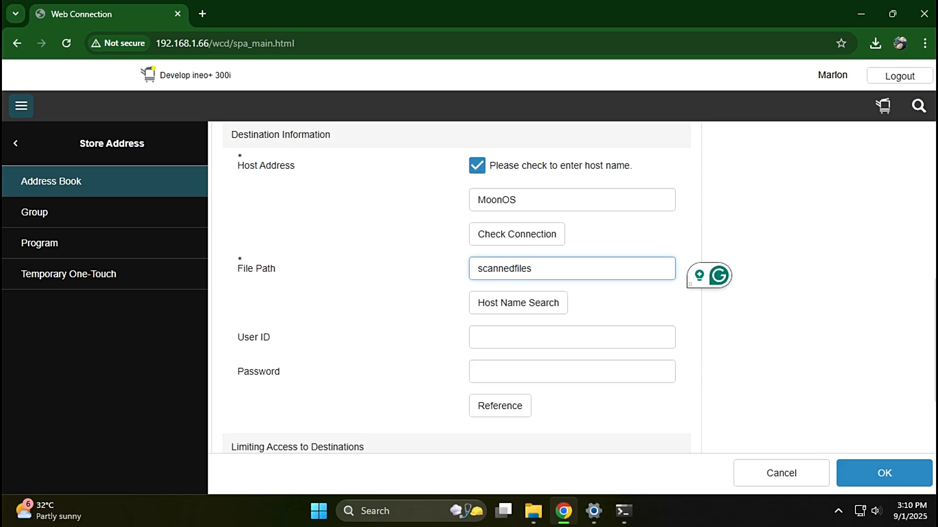
left_click(571, 337)
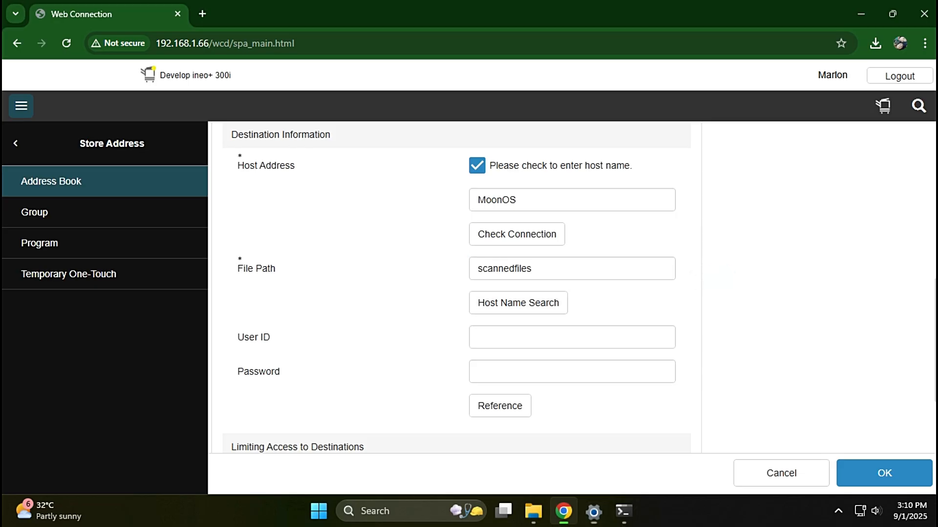
type("Admin")
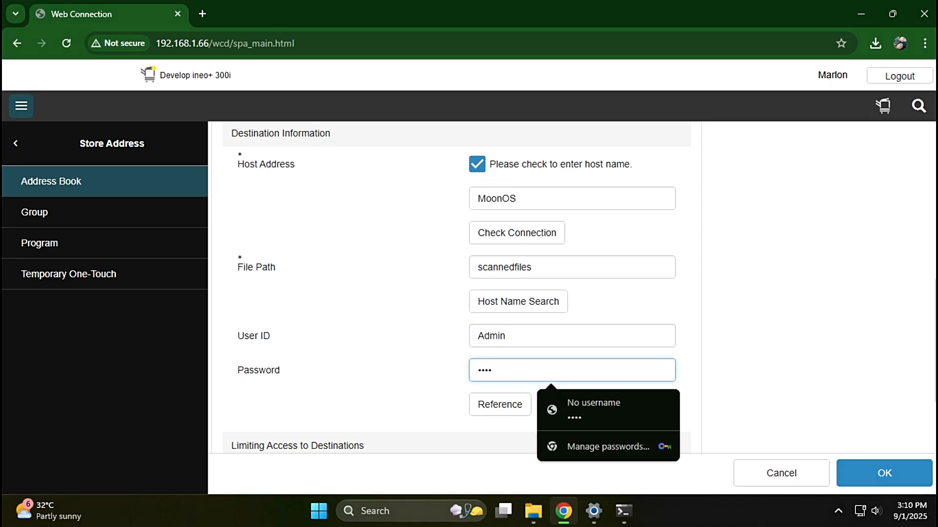
scroll("down", 3)
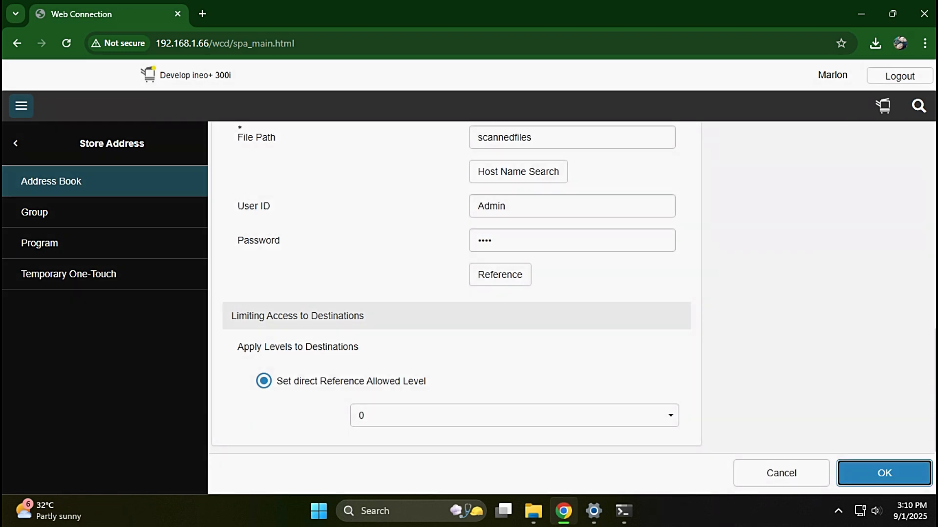
left_click(884, 473)
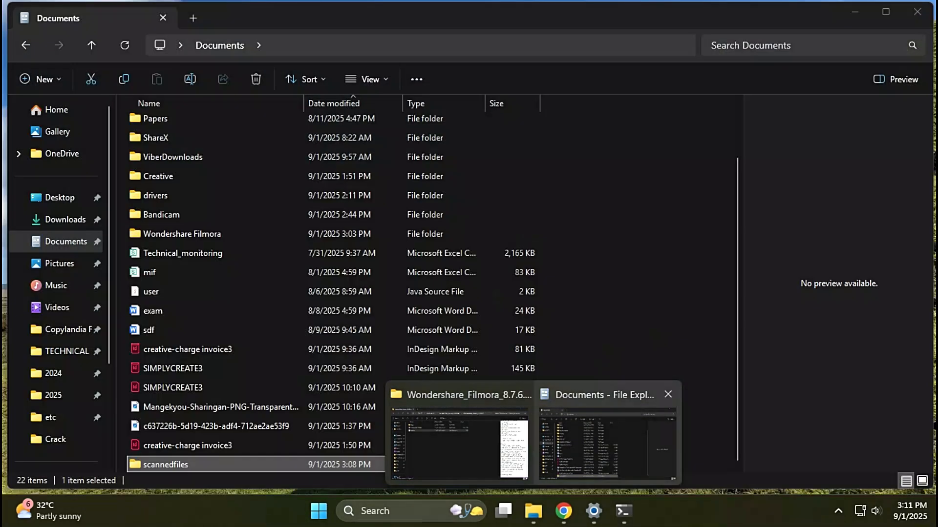
Open the shared scannedfiles folder in Documents to await incoming scans
double_click(164, 465)
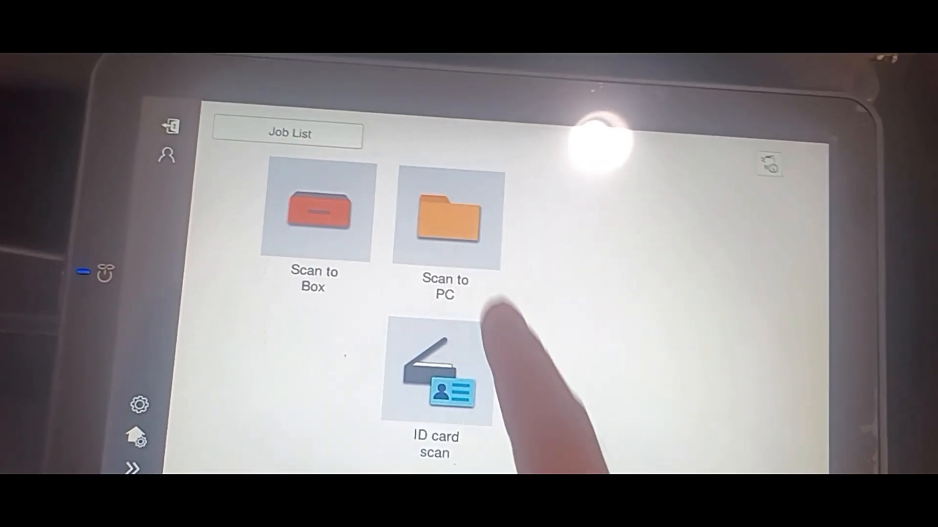
Start a Scan to PC job for Admin at 300×300 dpi saved as JPEG
left_click(445, 217)
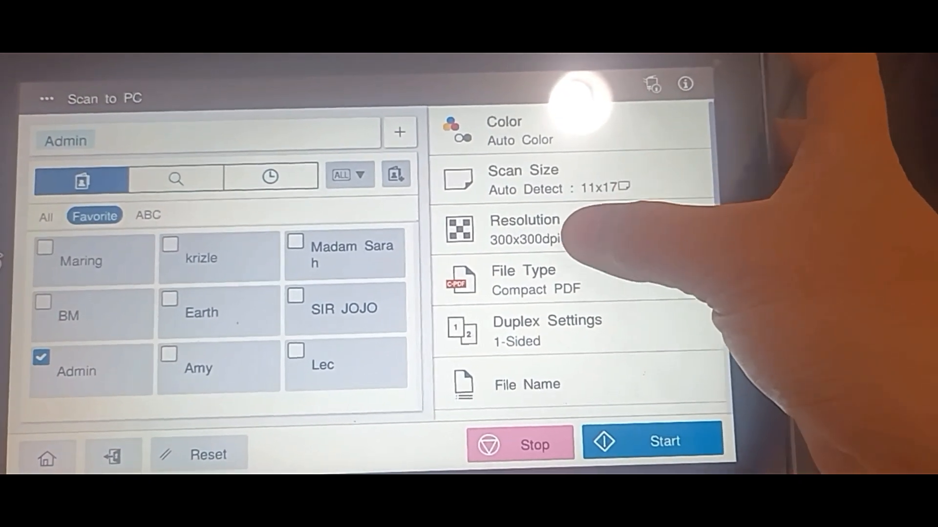
left_click(525, 230)
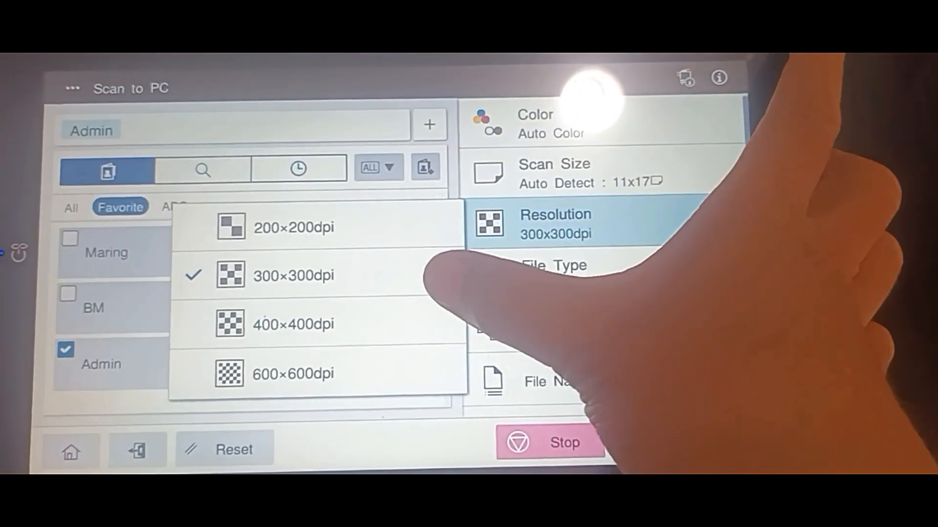
left_click(293, 274)
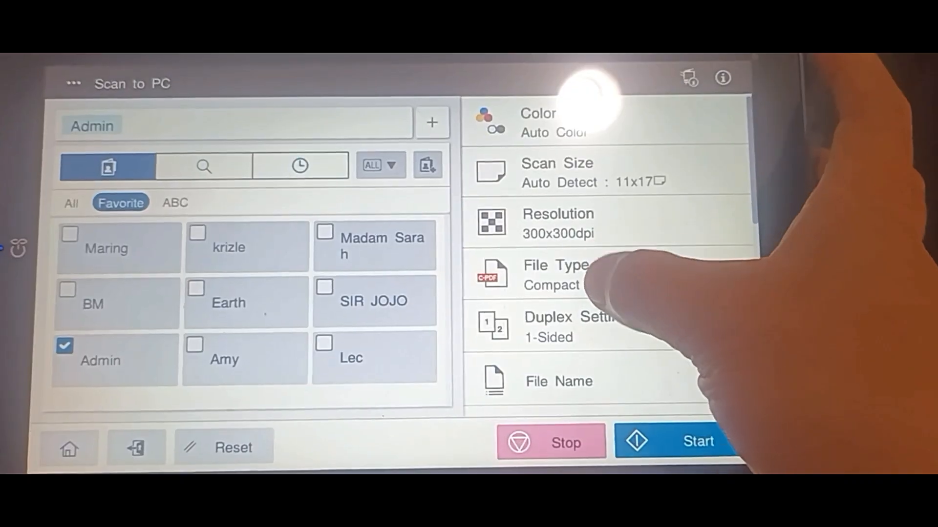
left_click(556, 273)
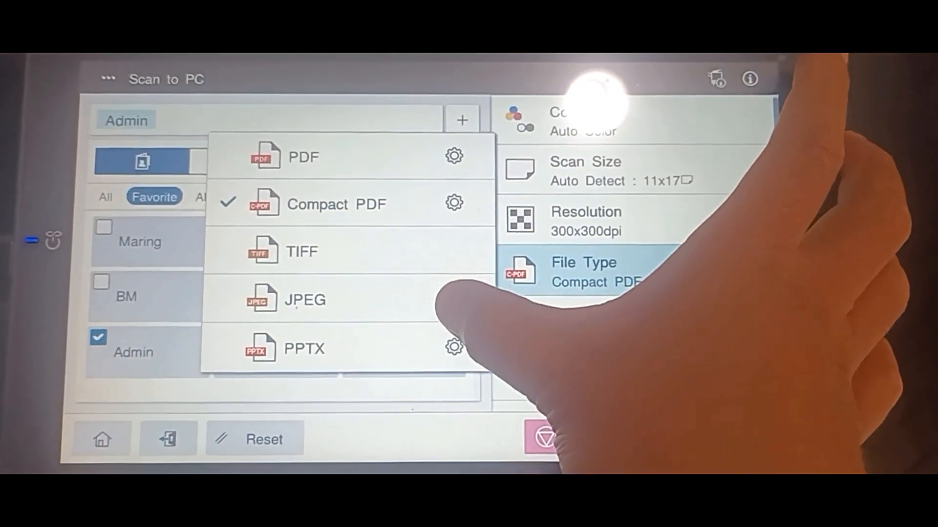
left_click(303, 299)
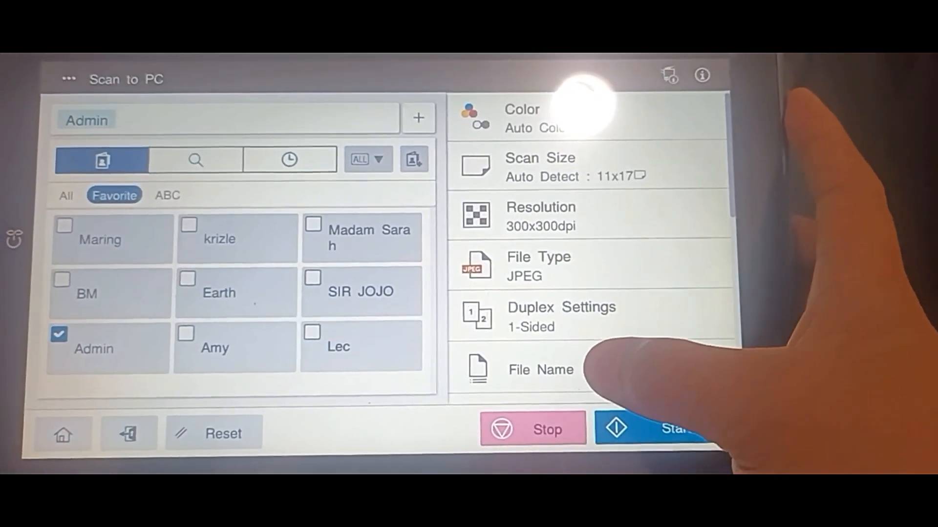
scroll("down", 3)
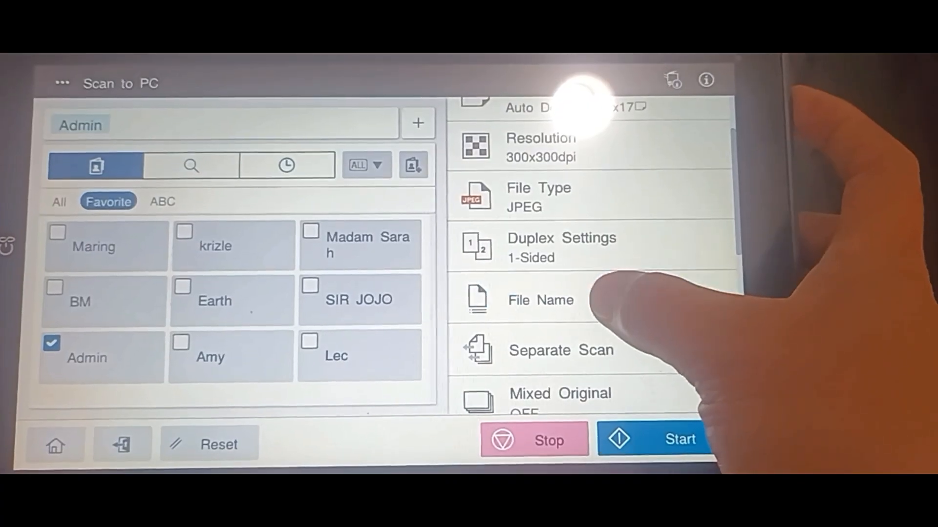
Name the scan file calendar and confirm it
left_click(539, 300)
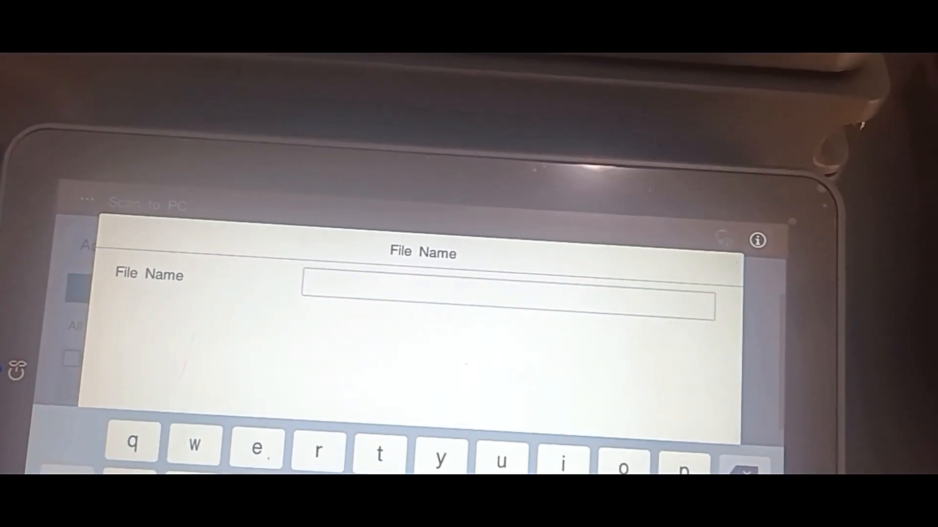
type("cale")
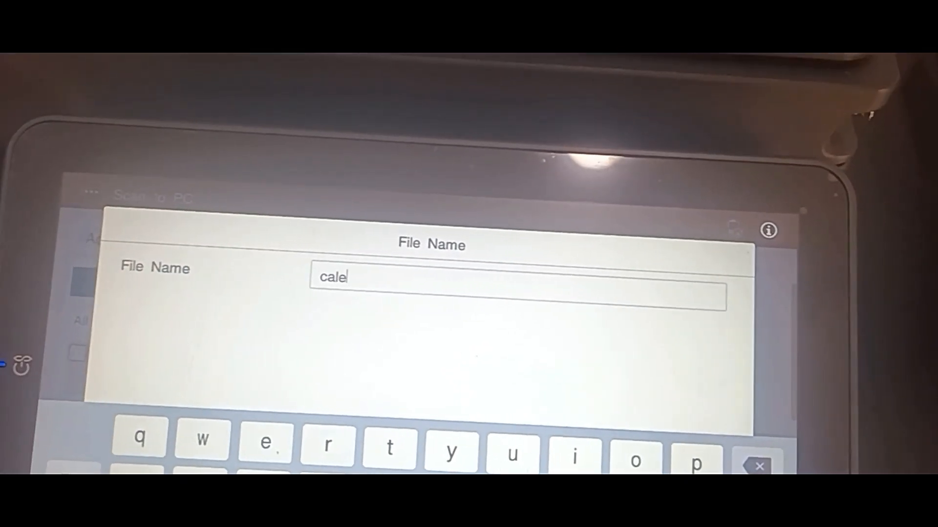
type("ndar")
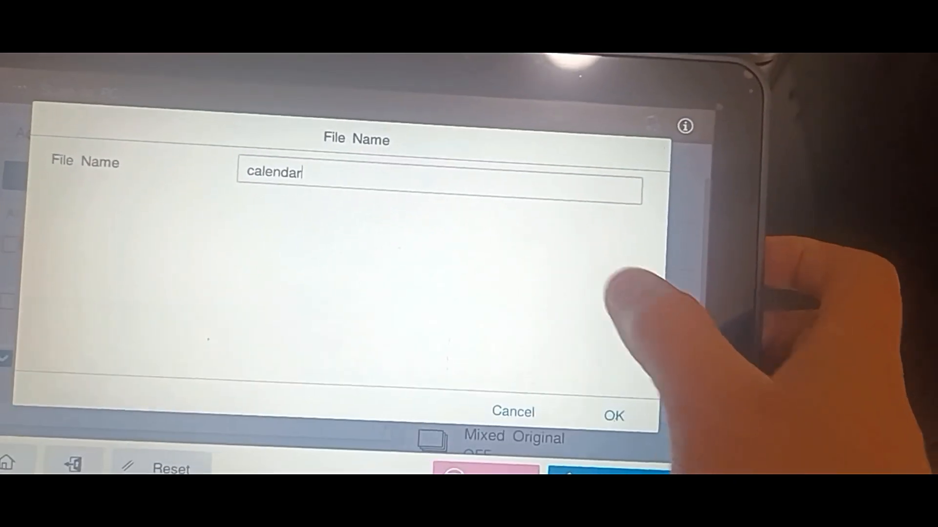
left_click(612, 416)
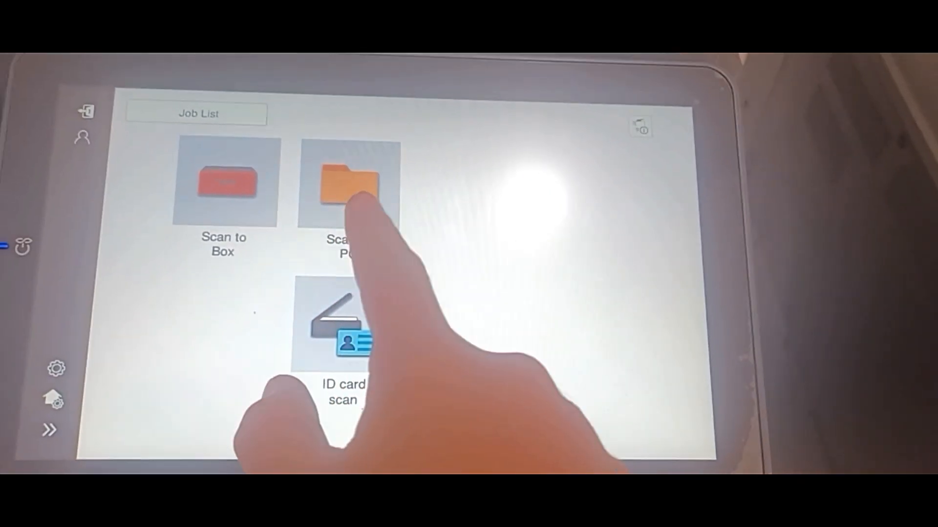
Run a second Scan to PC job as Compact PDF with 1-Sided duplex and start it
left_click(350, 186)
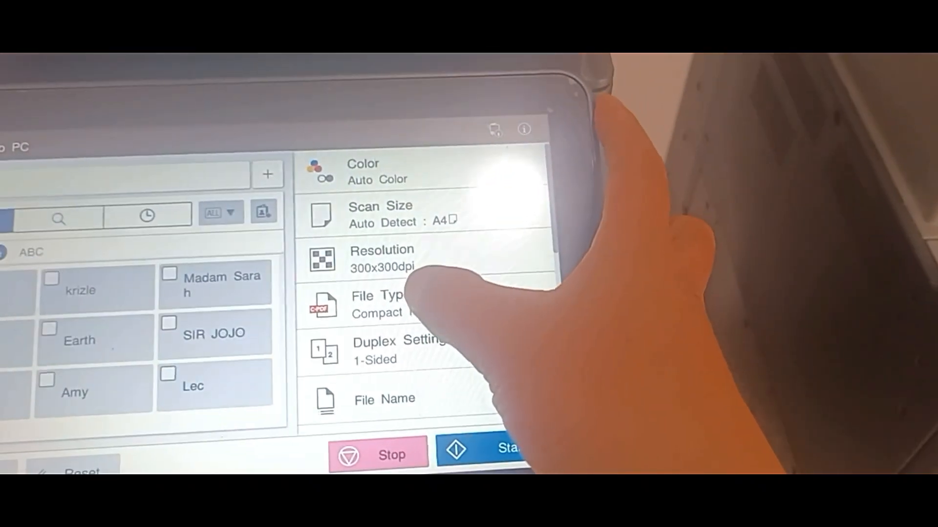
left_click(383, 302)
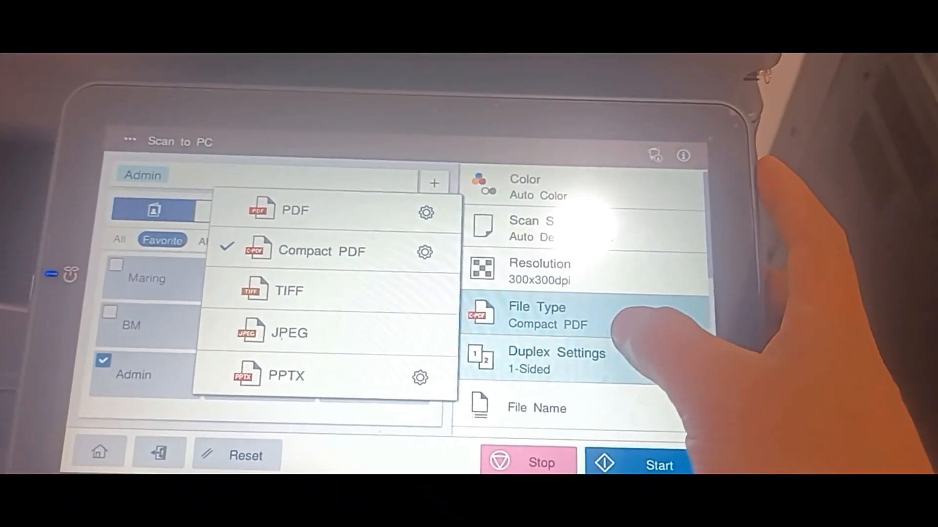
left_click(556, 359)
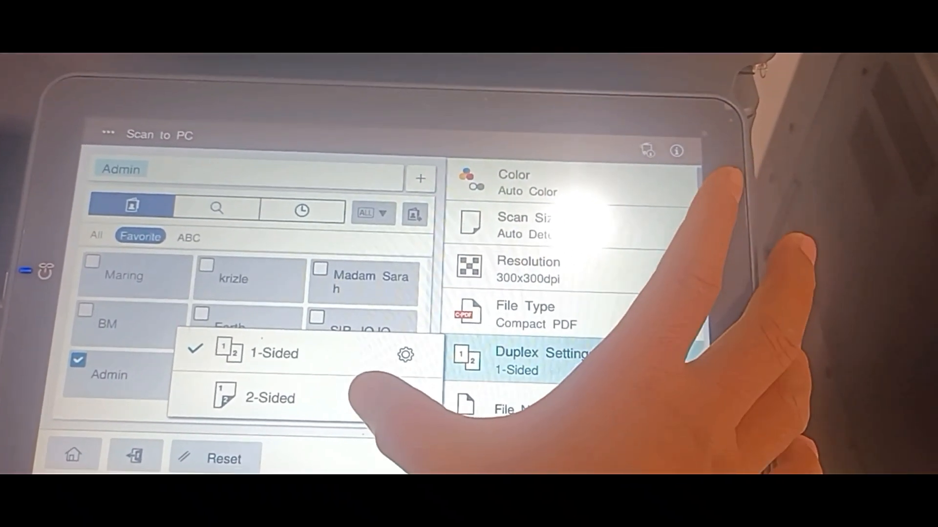
left_click(270, 398)
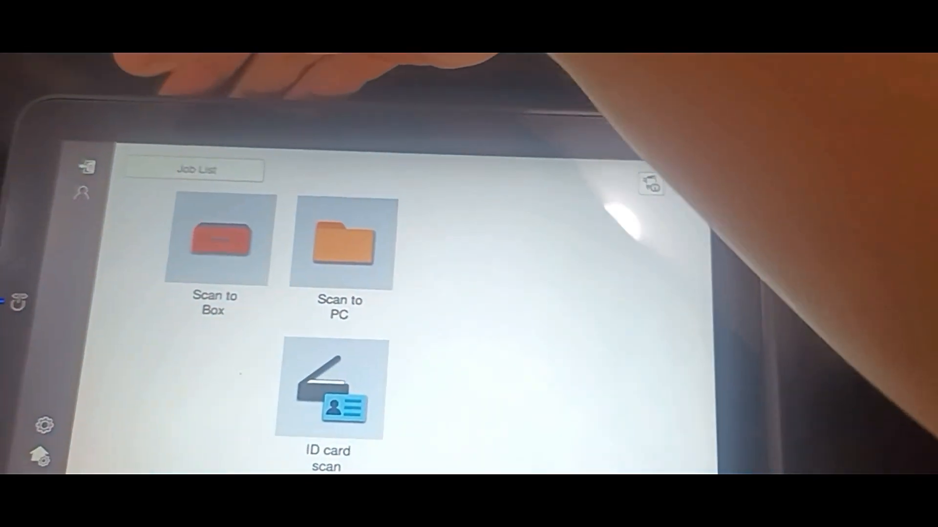
left_click(195, 170)
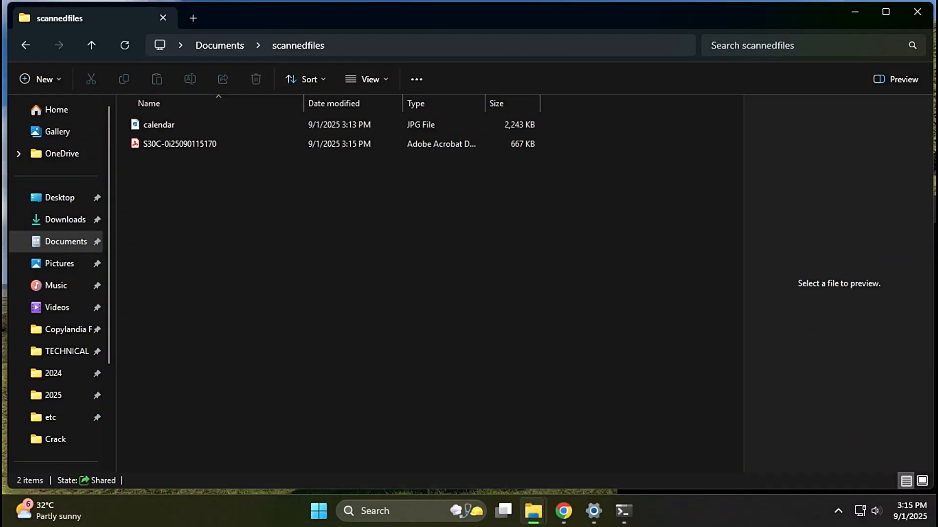
Select the received calendar JPG sitting beside the scanned PDF in scannedfiles
left_click(159, 124)
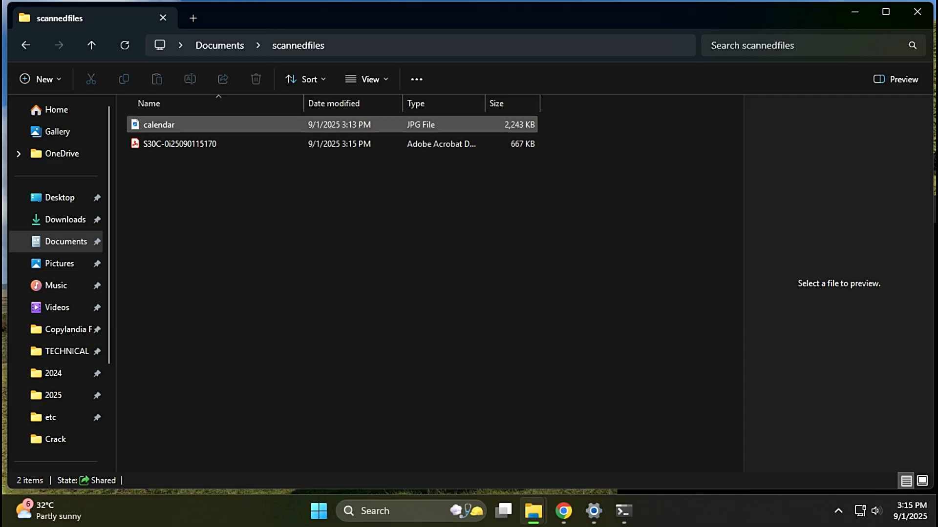